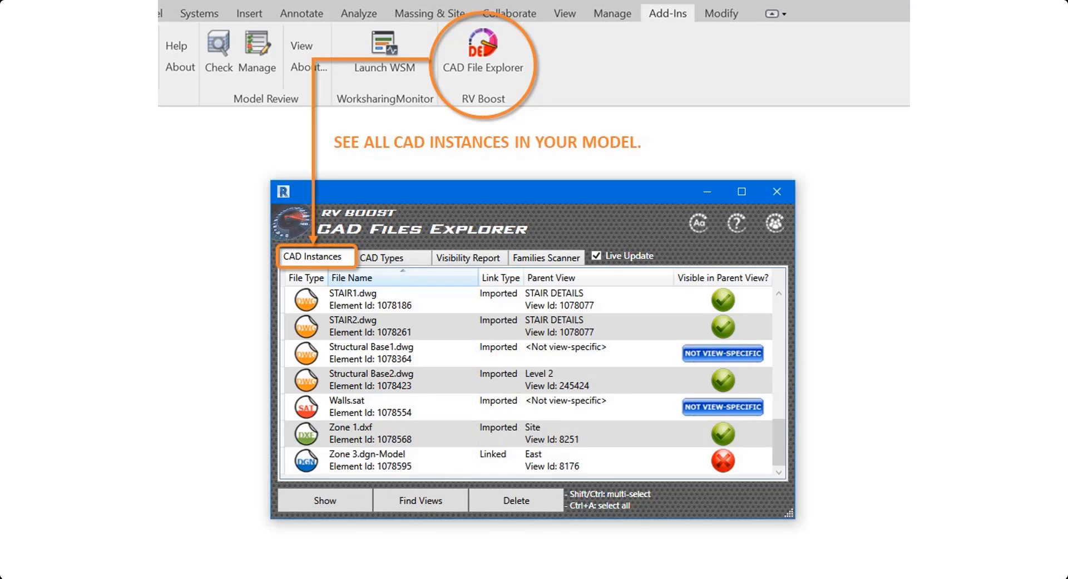
Step: Include Revision 2 on sheet A101's revision schedule and confirm
{"action": "left_click", "coordinate": [545, 257]}
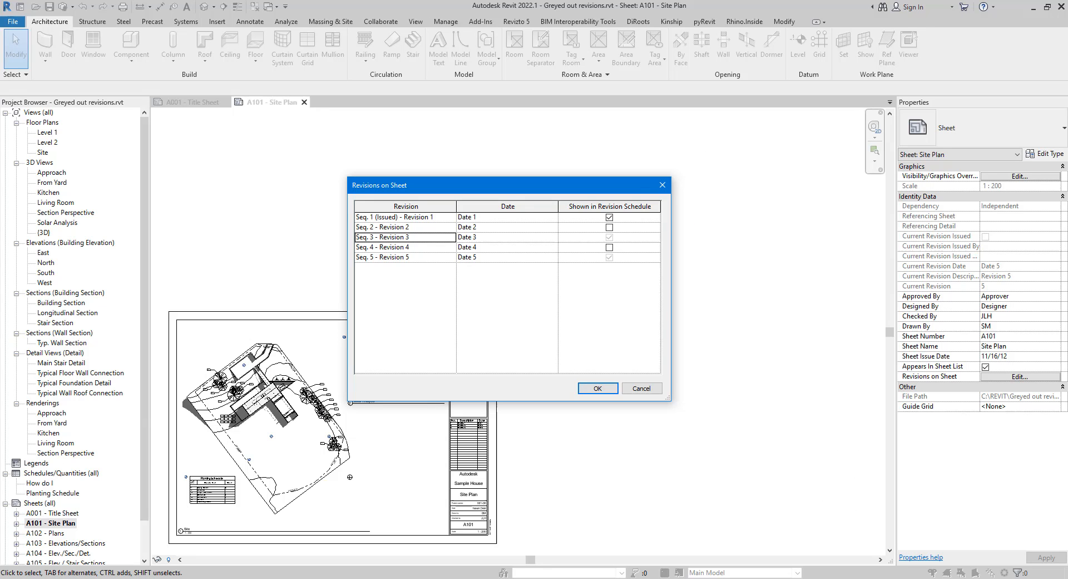
{"action": "mouse_move", "coordinate": [736, 151]}
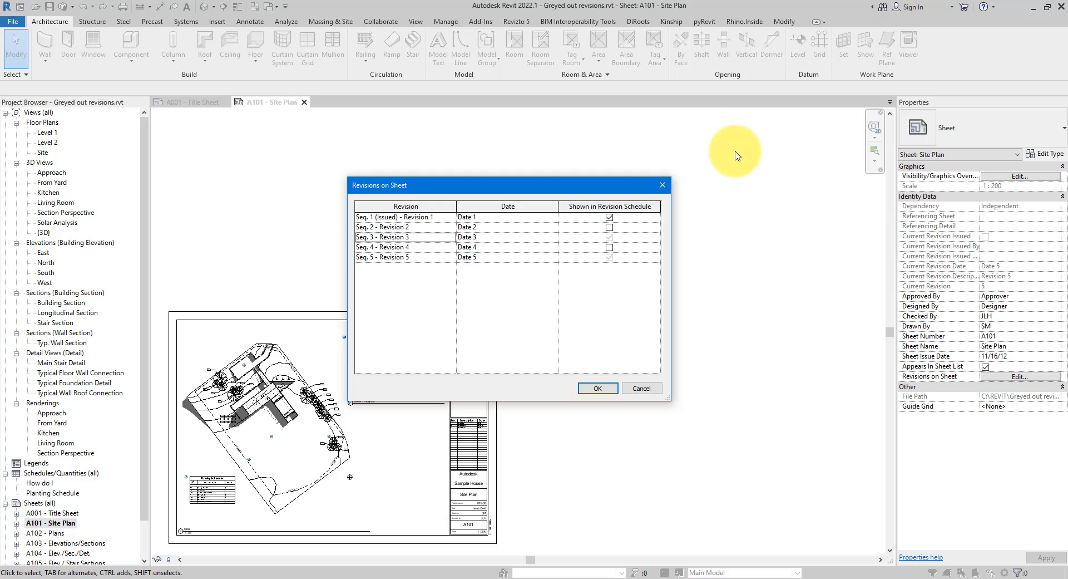
{"action": "mouse_move", "coordinate": [516, 242]}
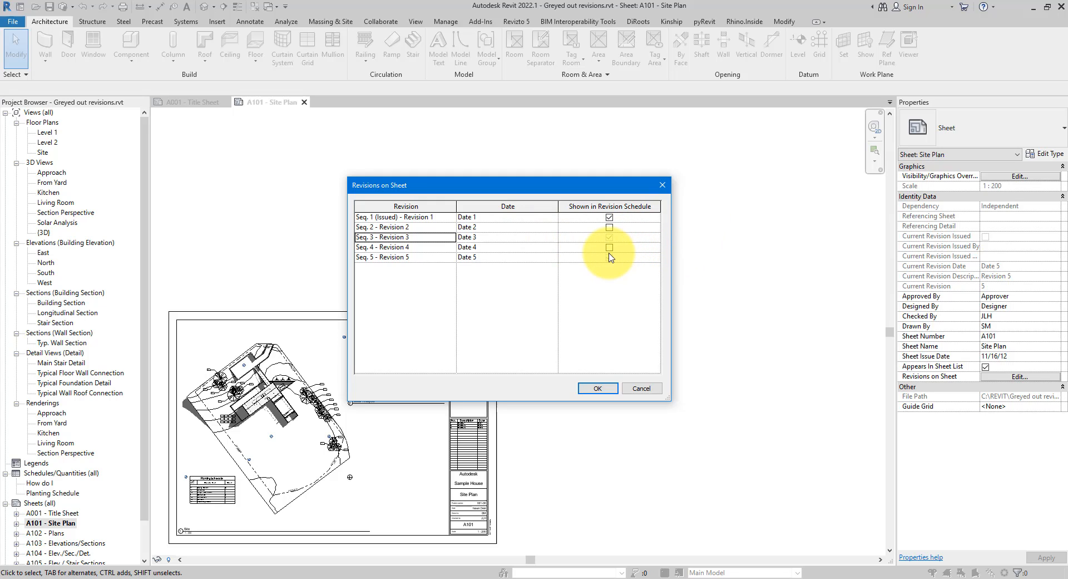
{"action": "left_click", "coordinate": [609, 227]}
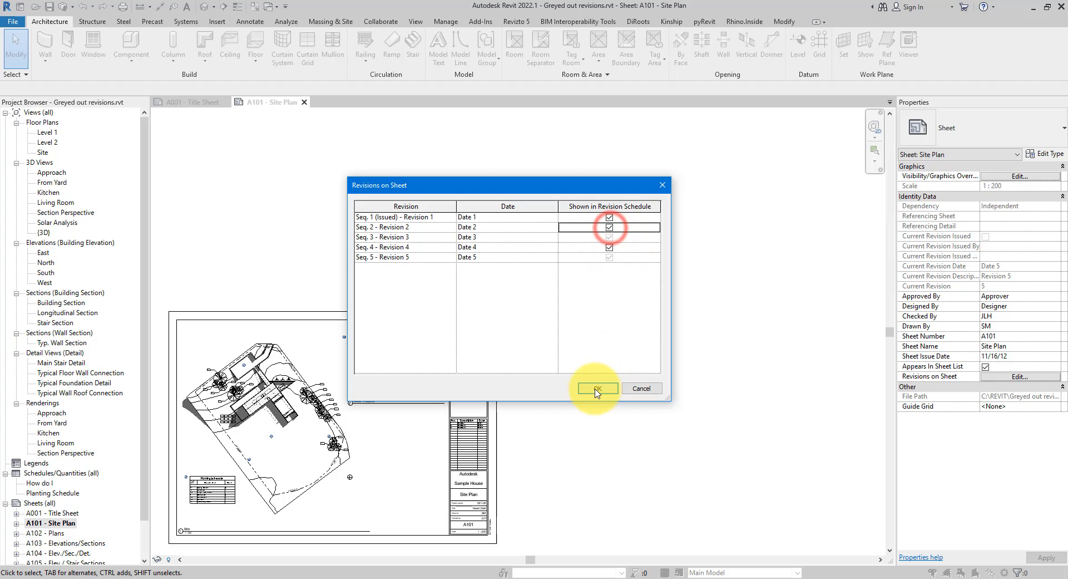
{"action": "left_click", "coordinate": [597, 389]}
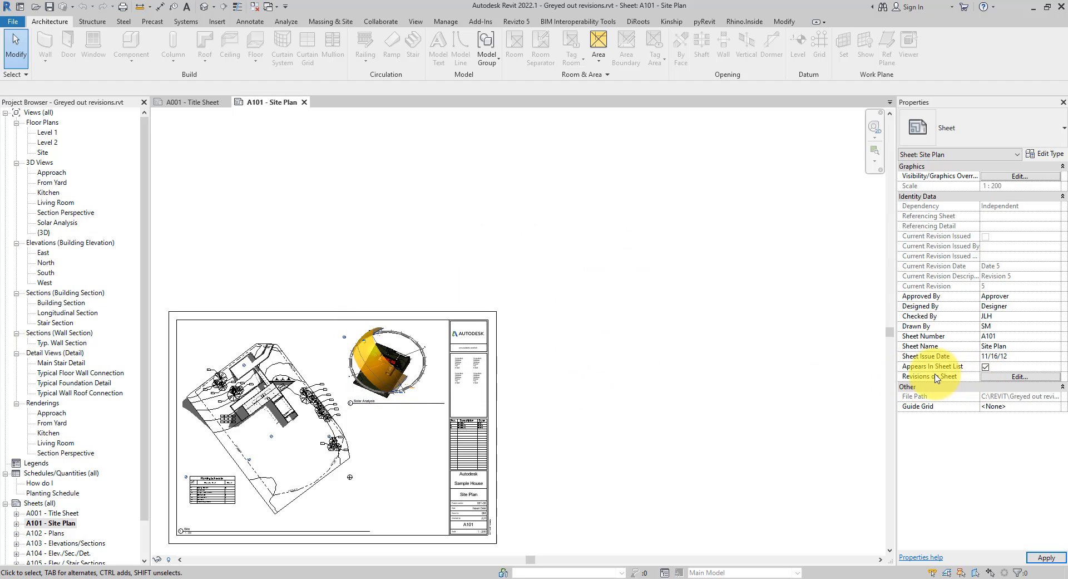
Step: Reopen Revisions on Sheet and add Revision 4, with locked Revisions 3 and 5 staying greyed out
{"action": "left_click", "coordinate": [1019, 376]}
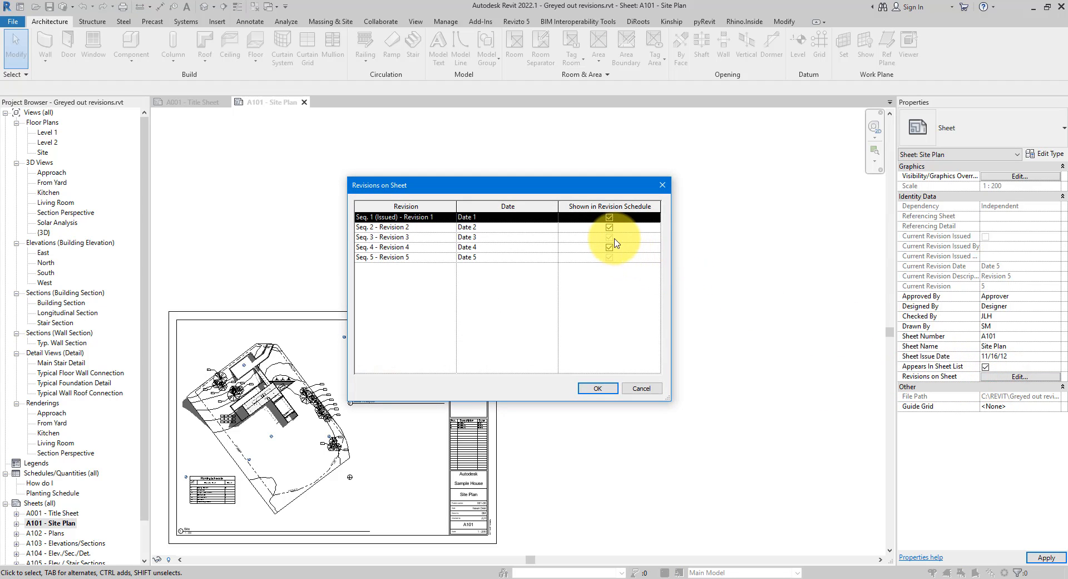
{"action": "left_click", "coordinate": [609, 237]}
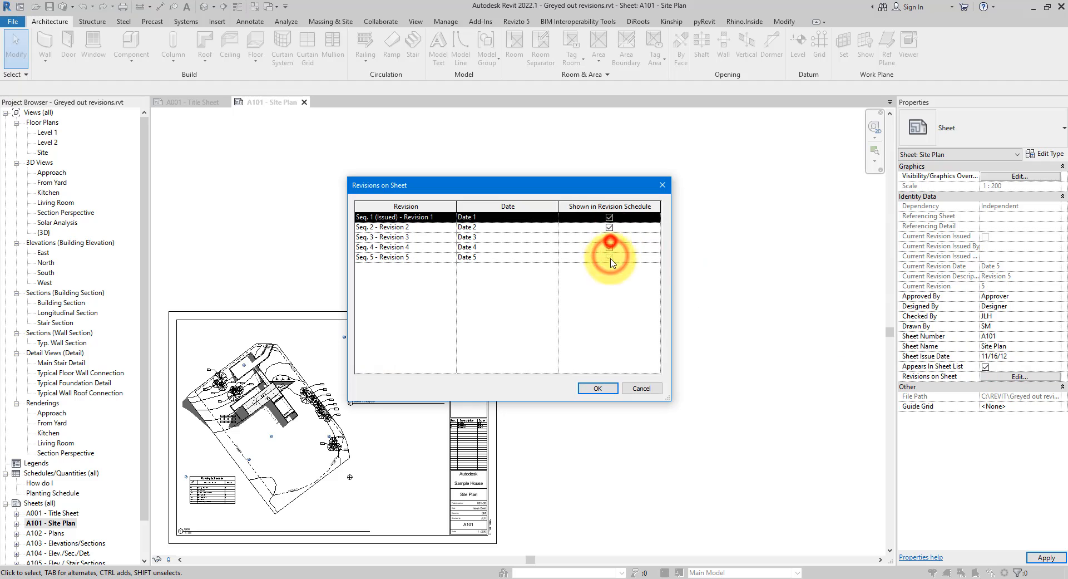
{"action": "left_click", "coordinate": [609, 248]}
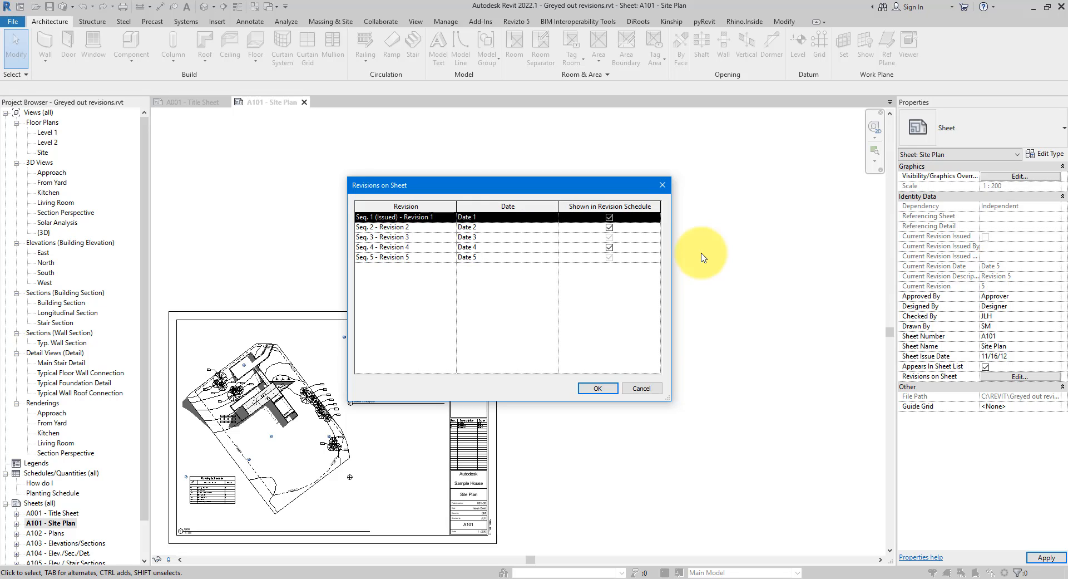
{"action": "mouse_move", "coordinate": [409, 238]}
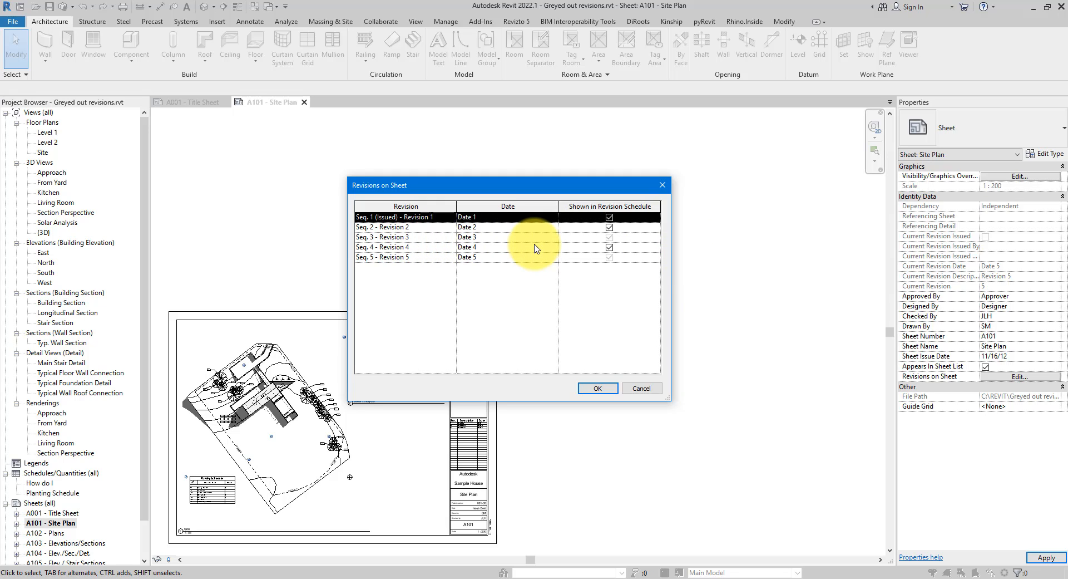
{"action": "left_click", "coordinate": [403, 237]}
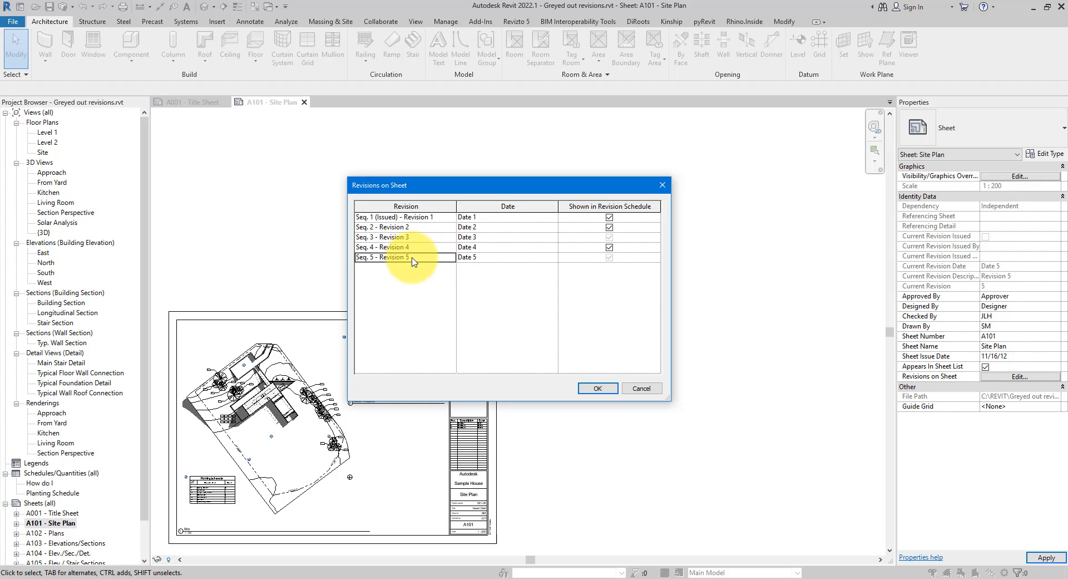
{"action": "mouse_move", "coordinate": [411, 262]}
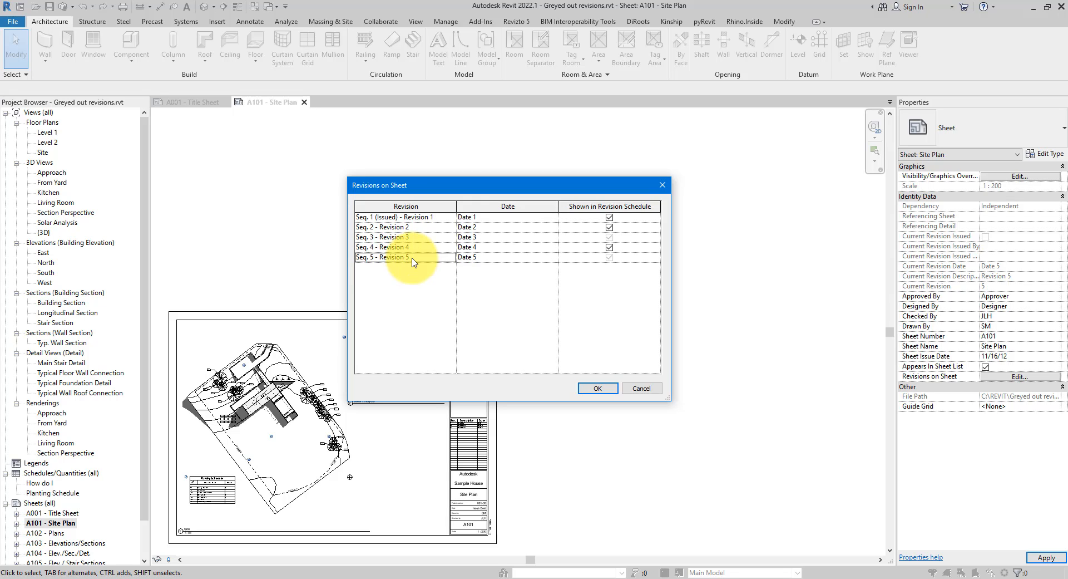
{"action": "mouse_move", "coordinate": [430, 271]}
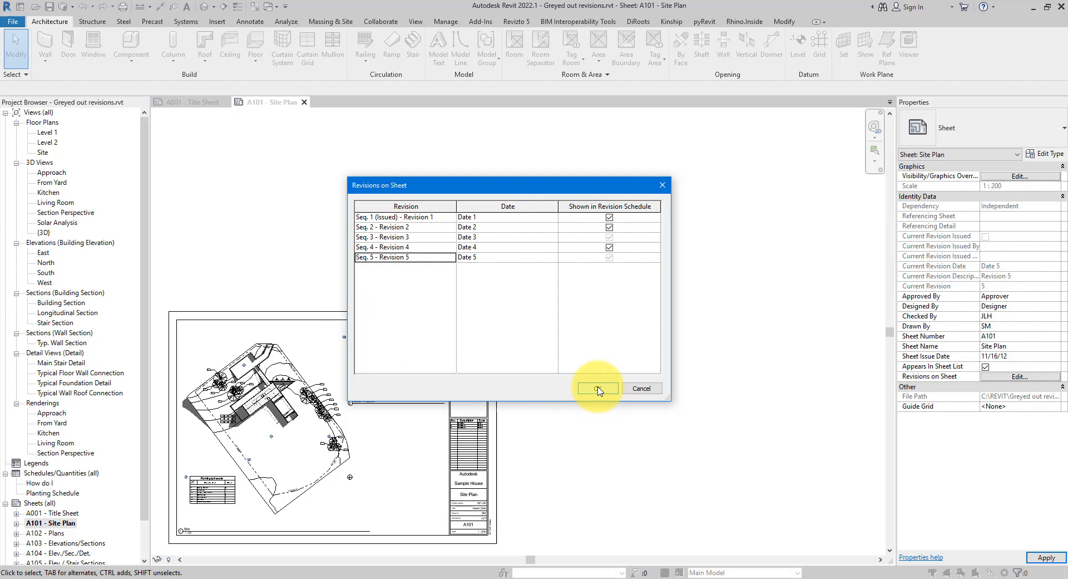
Step: Confirm the sheet revisions, then set Revision 3 to show Cloud and Tag in Sheet Issues/Revisions
{"action": "left_click", "coordinate": [597, 388]}
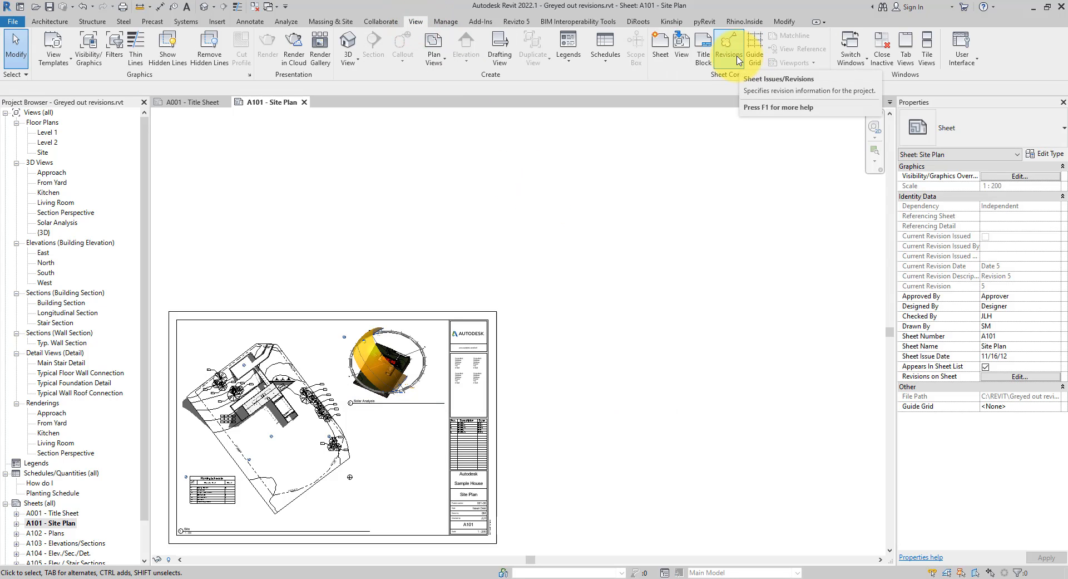
{"action": "left_click", "coordinate": [727, 48]}
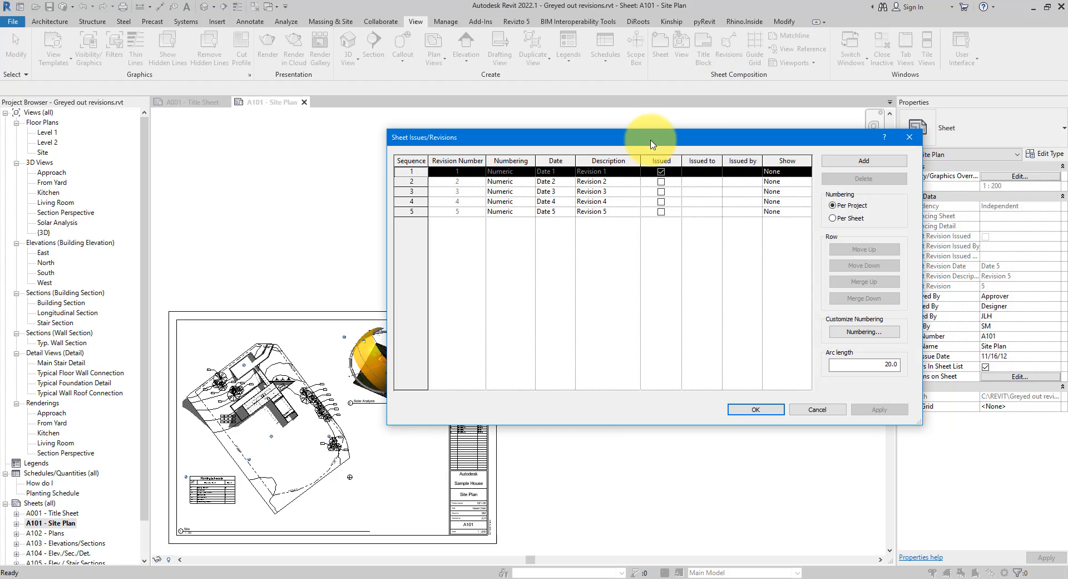
{"action": "left_click", "coordinate": [412, 191]}
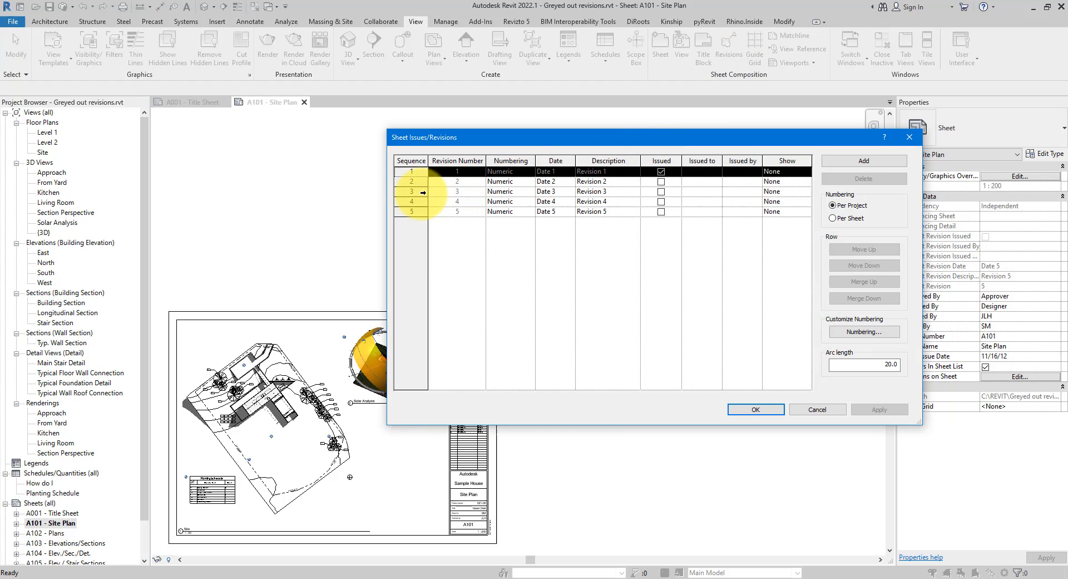
{"action": "left_click", "coordinate": [607, 191]}
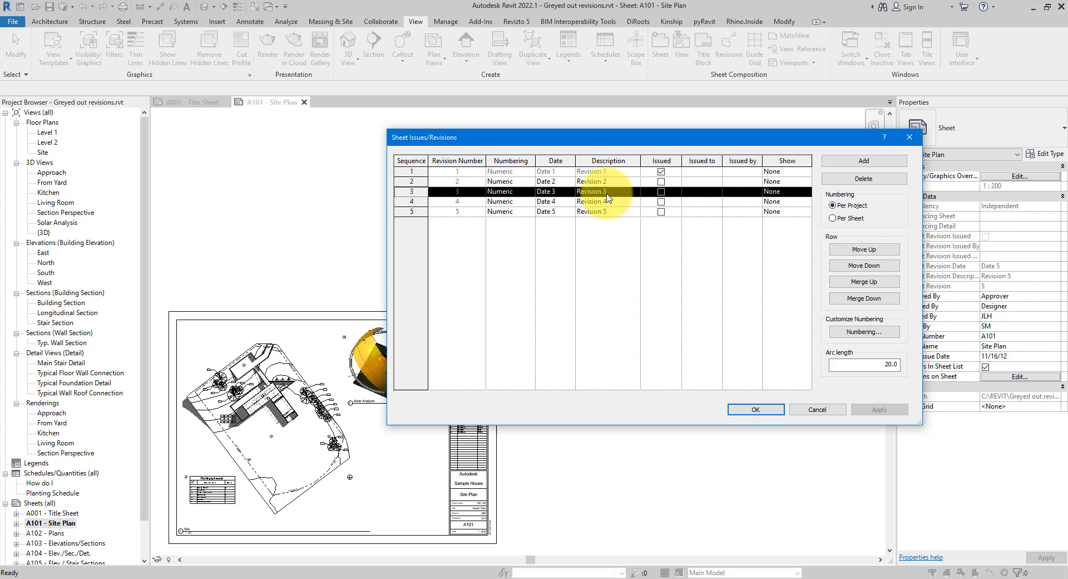
{"action": "mouse_move", "coordinate": [790, 195]}
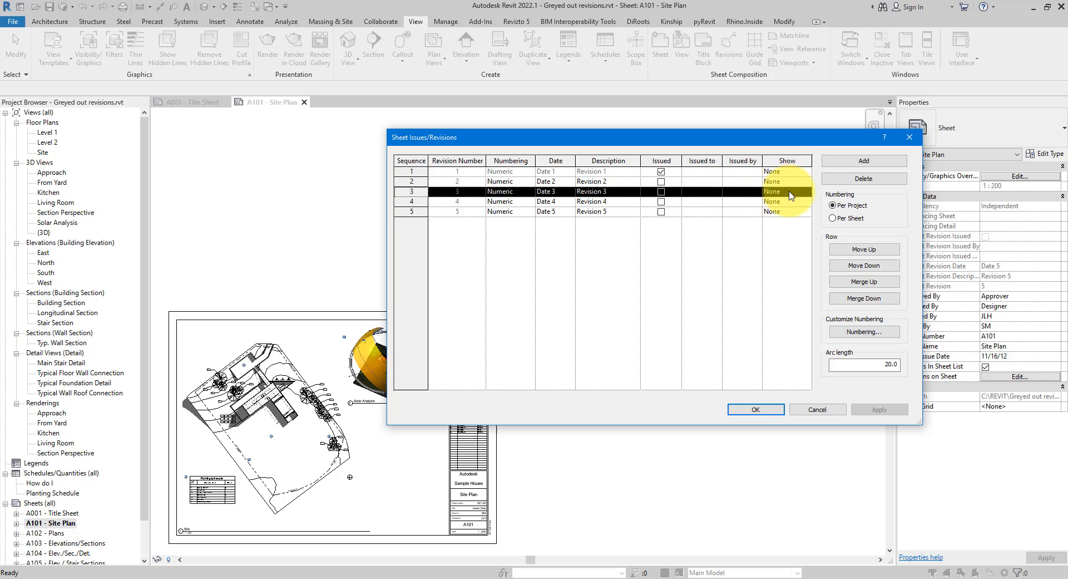
{"action": "left_click", "coordinate": [787, 191]}
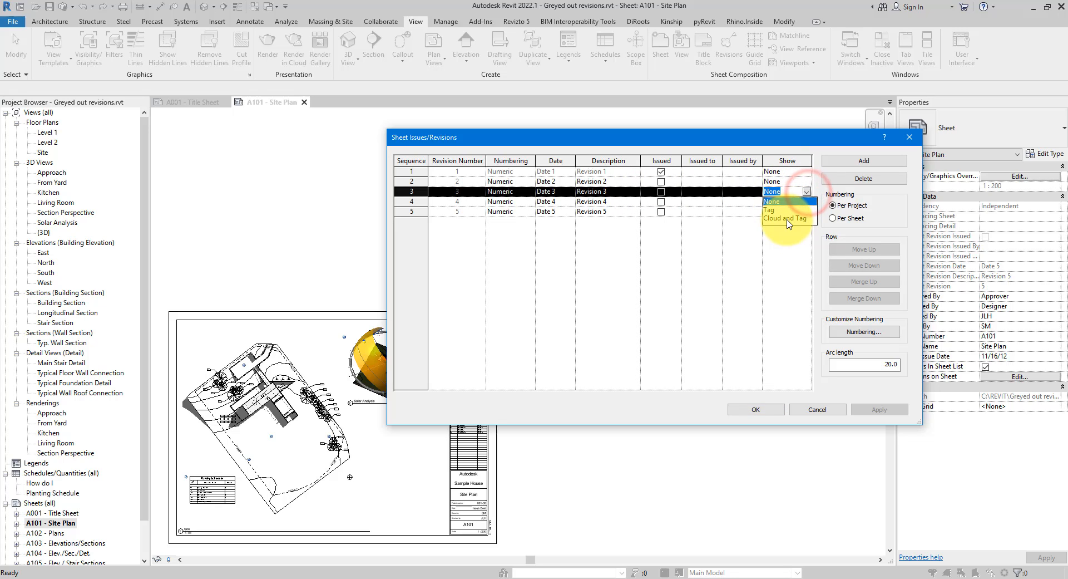
{"action": "left_click", "coordinate": [789, 219]}
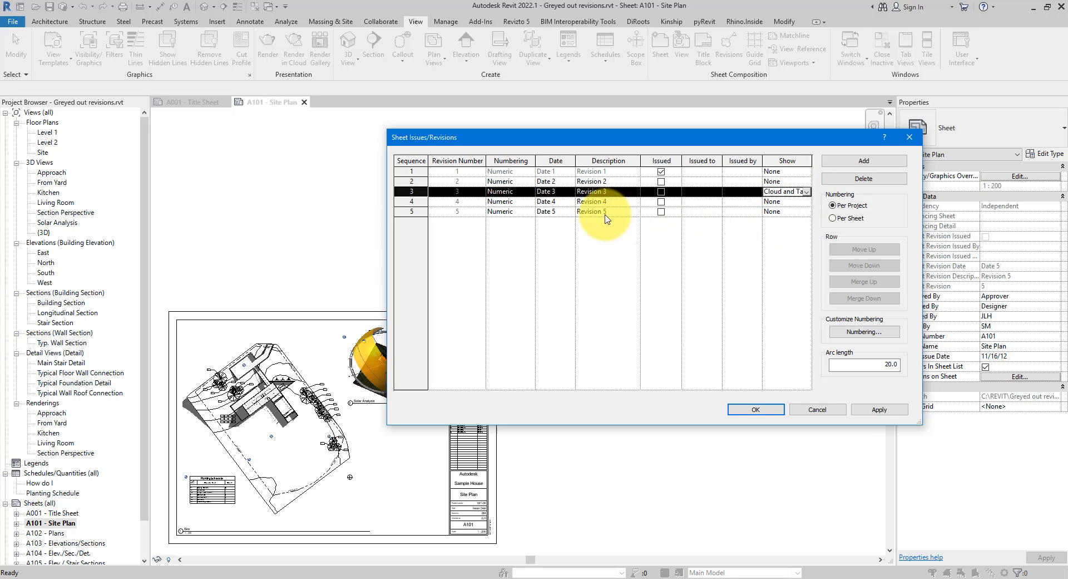
Step: Set Revision 5 to show Cloud and Tag as well and apply the settings
{"action": "left_click", "coordinate": [412, 211]}
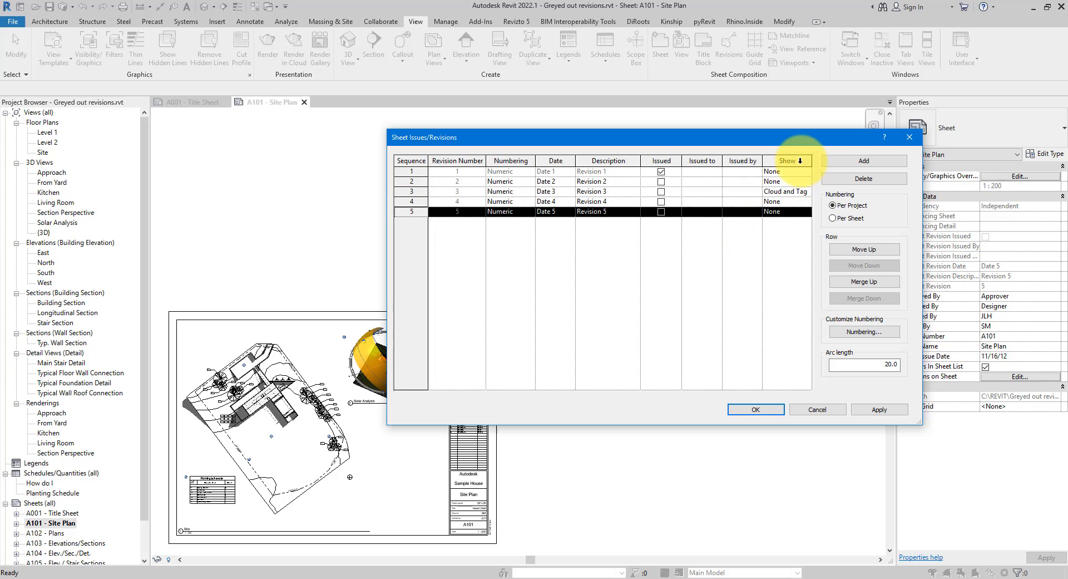
{"action": "left_click", "coordinate": [787, 211]}
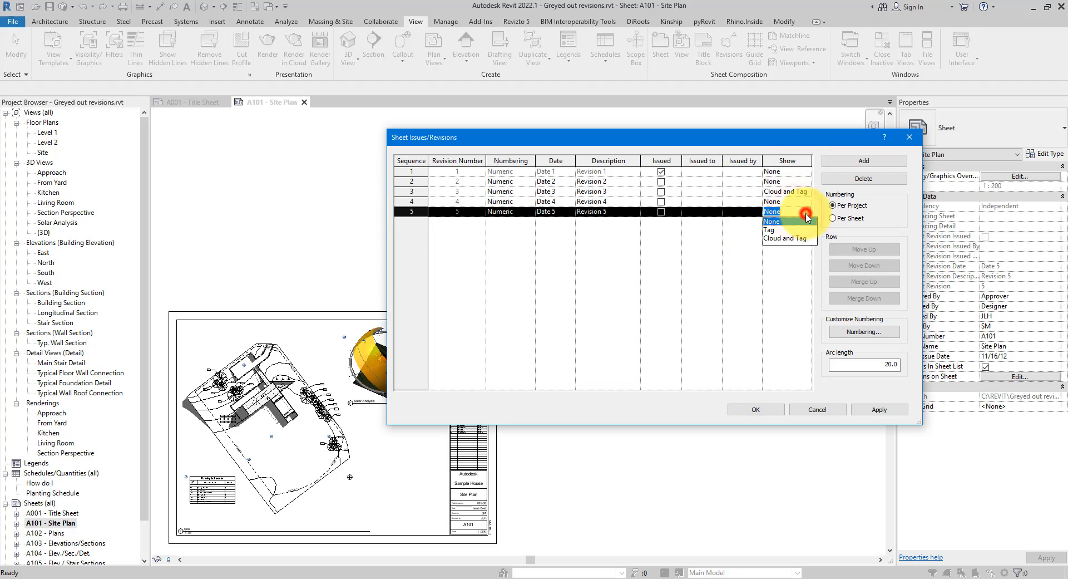
{"action": "left_click", "coordinate": [788, 238]}
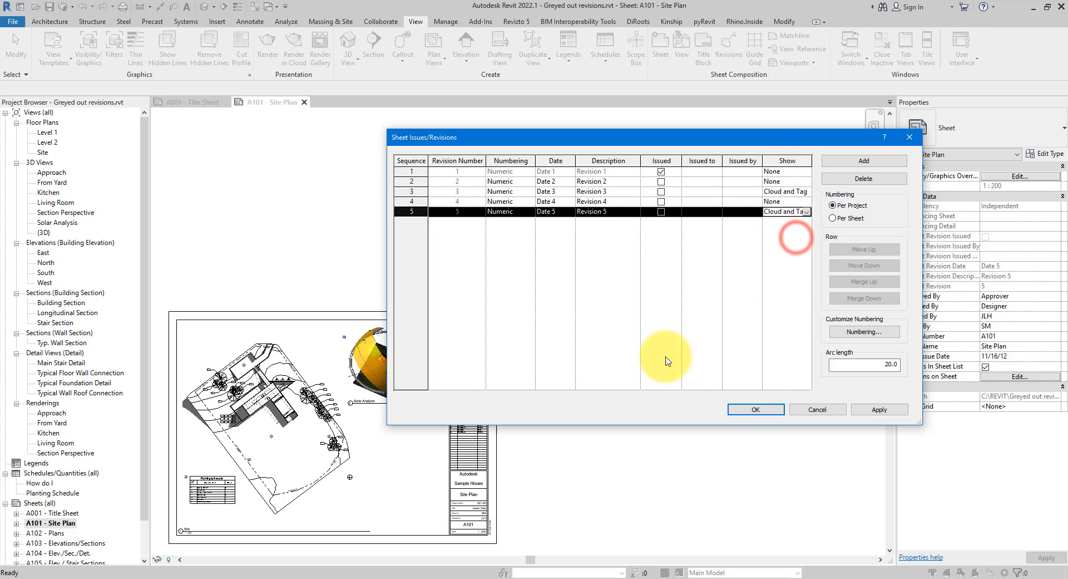
{"action": "left_click", "coordinate": [754, 409]}
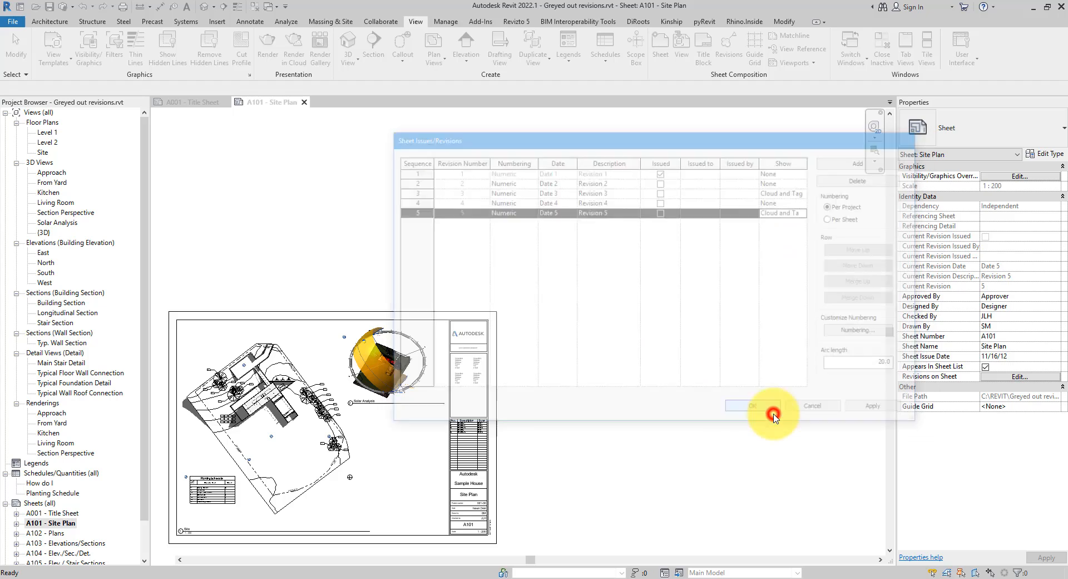
Step: Close the revision settings so the revision clouds appear on A101's site plan
{"action": "left_click", "coordinate": [753, 405]}
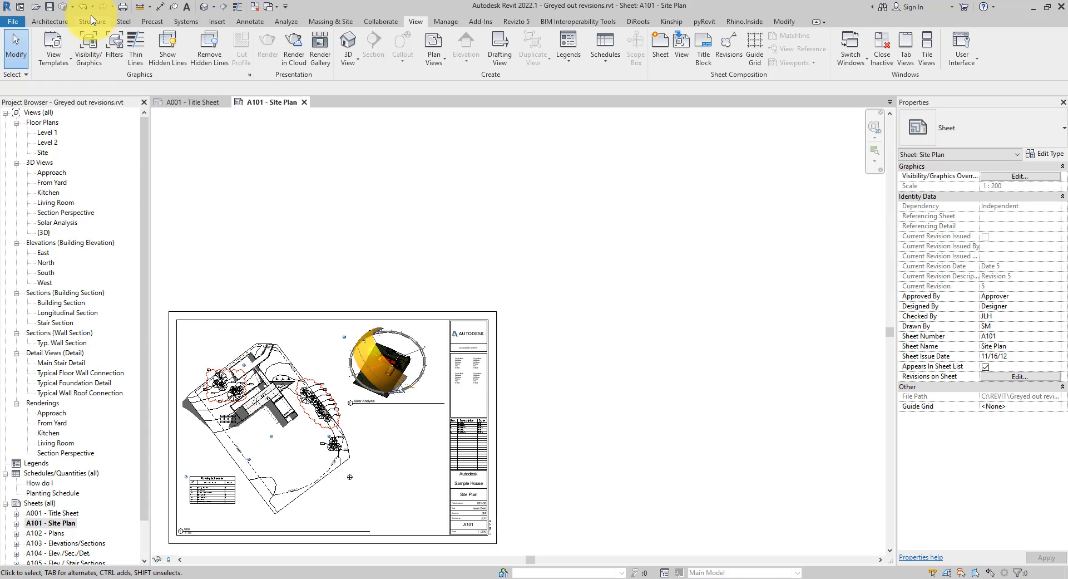
{"action": "mouse_move", "coordinate": [268, 314]}
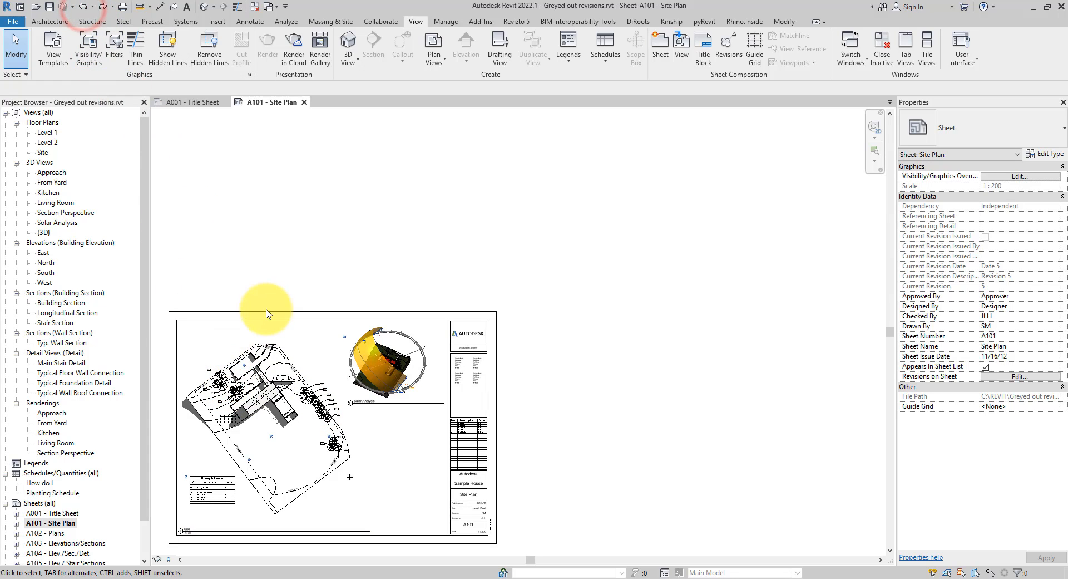
{"action": "mouse_move", "coordinate": [224, 224]}
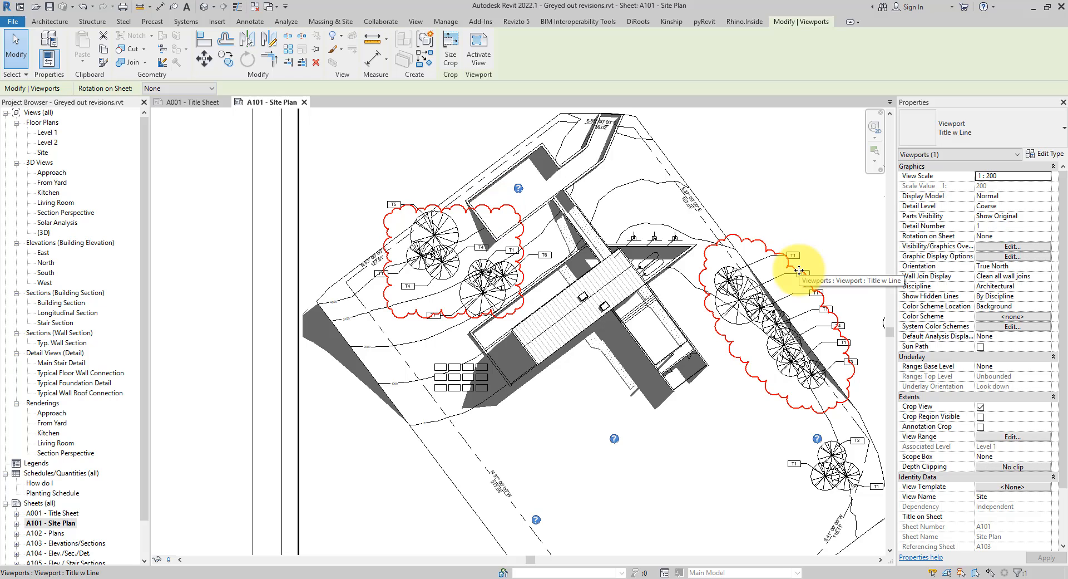
{"action": "mouse_move", "coordinate": [626, 222]}
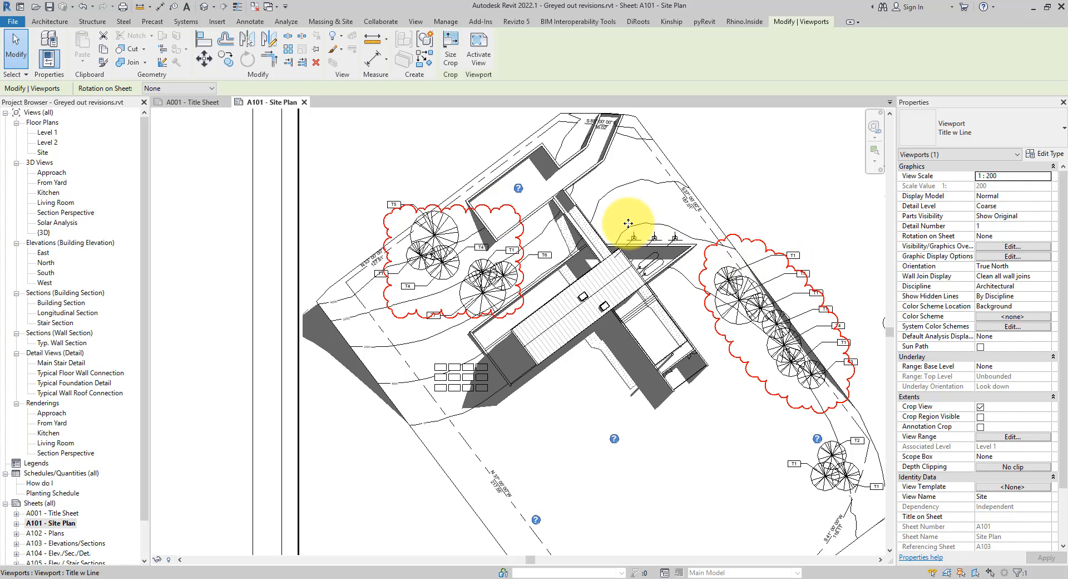
Step: Activate the site plan viewport and select the blue revision cloud near the trees
{"action": "right_click", "coordinate": [624, 221]}
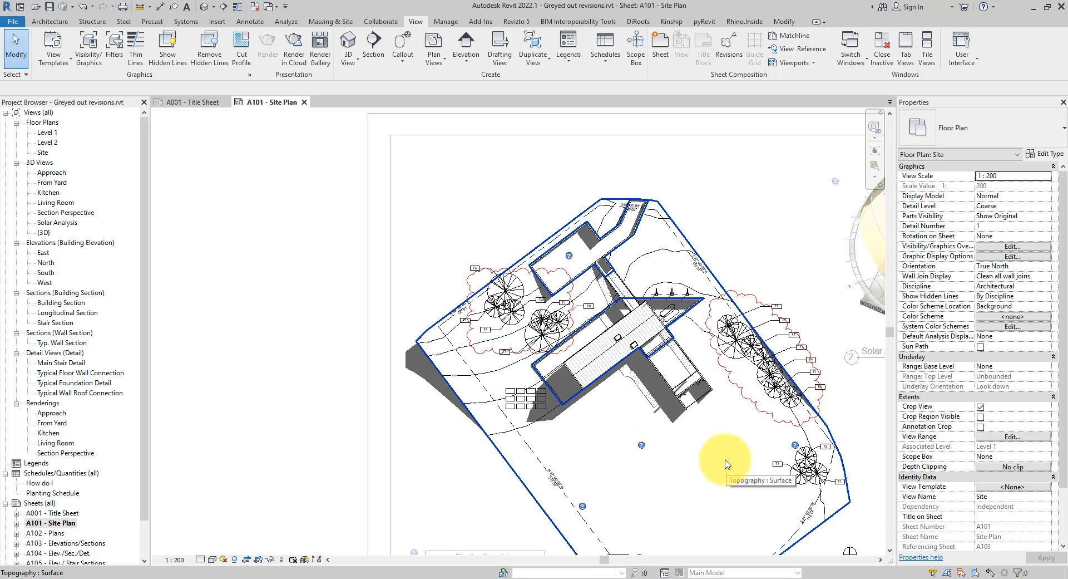
{"action": "left_click", "coordinate": [524, 273]}
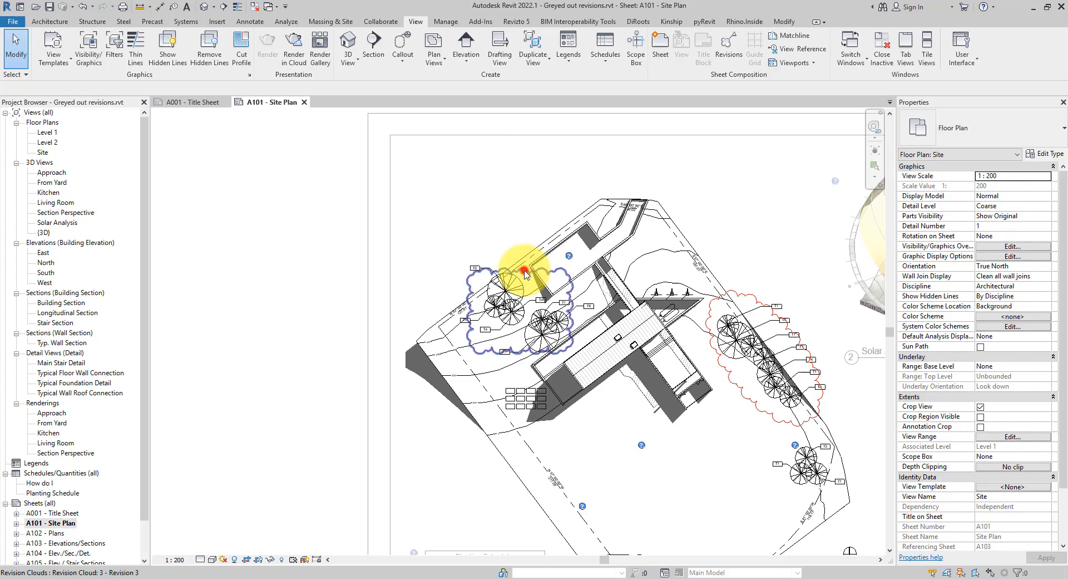
{"action": "left_click", "coordinate": [524, 273]}
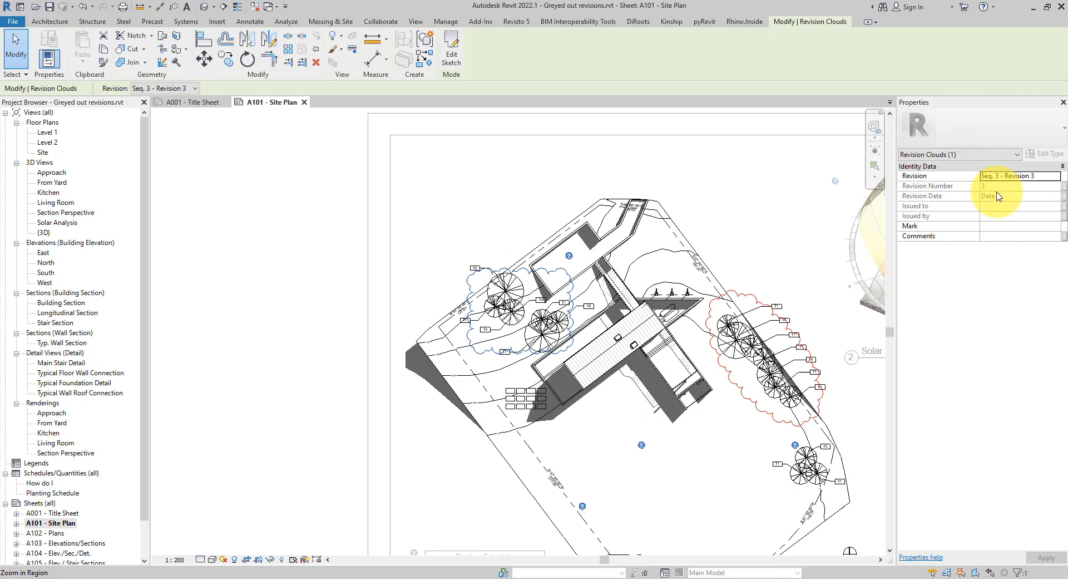
{"action": "mouse_move", "coordinate": [954, 179]}
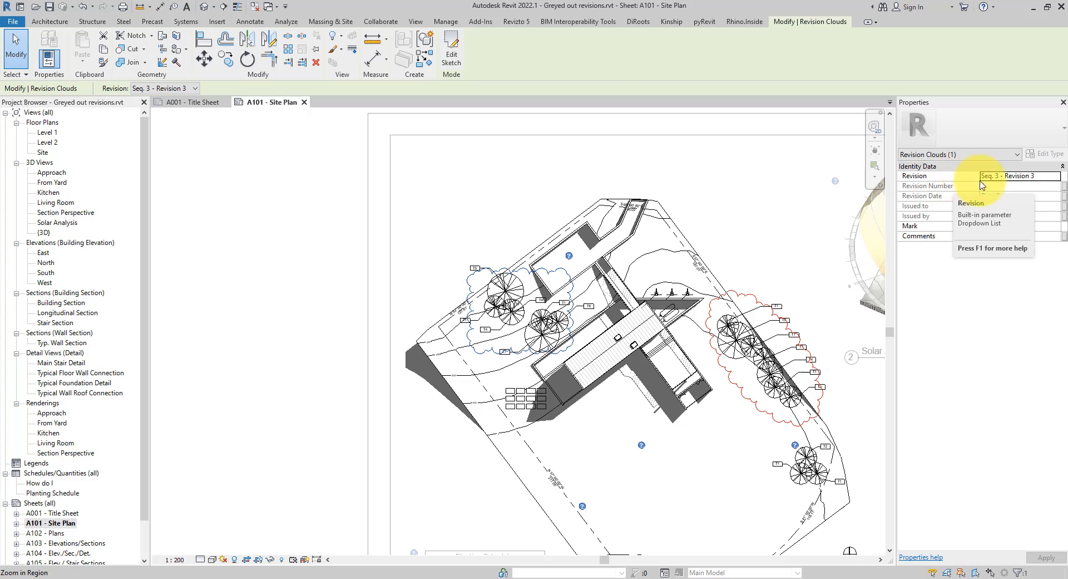
{"action": "left_click", "coordinate": [1018, 175]}
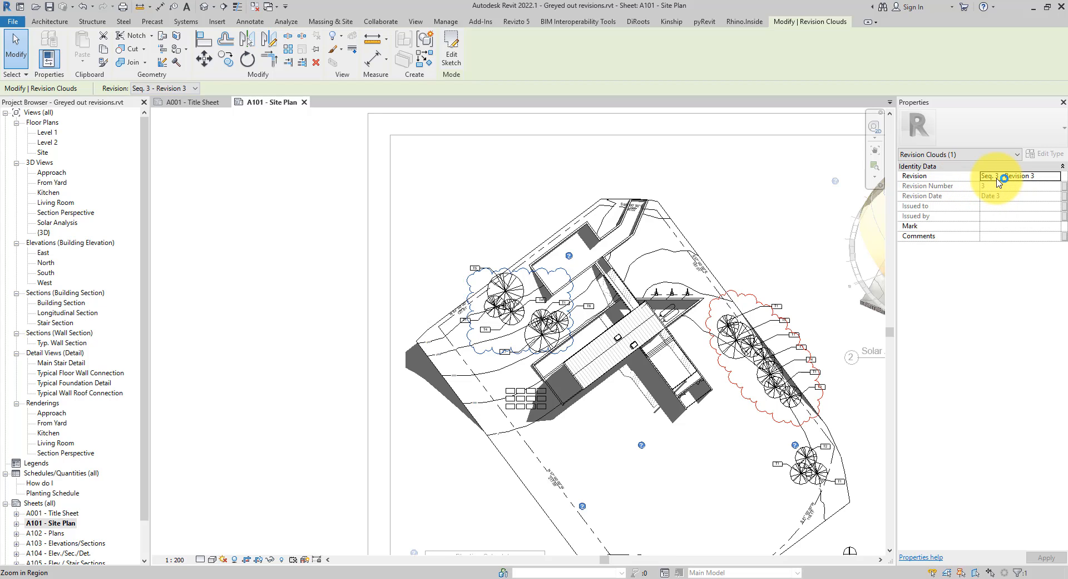
{"action": "mouse_move", "coordinate": [552, 365]}
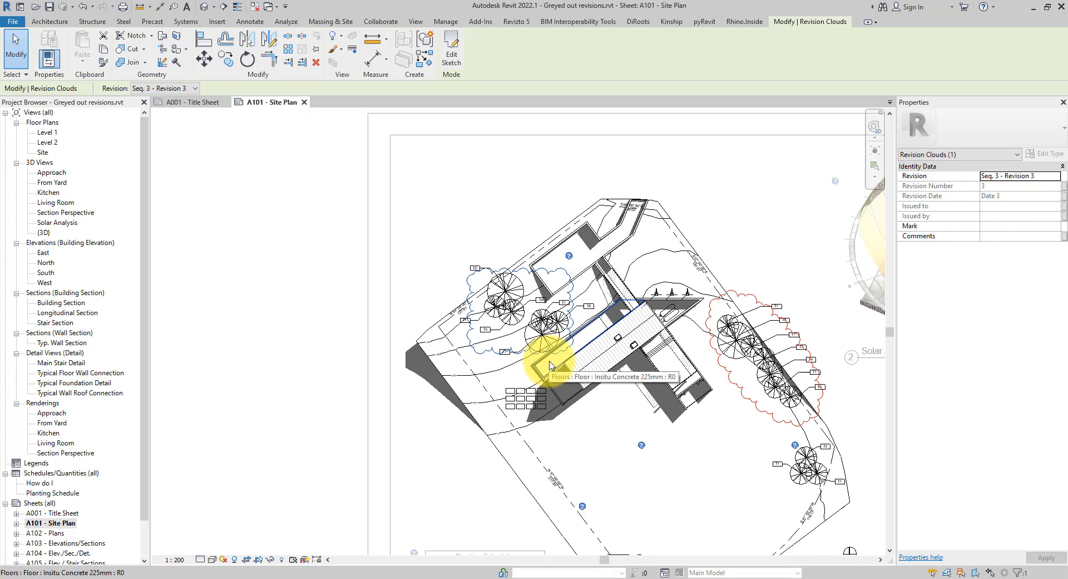
{"action": "mouse_move", "coordinate": [709, 232]}
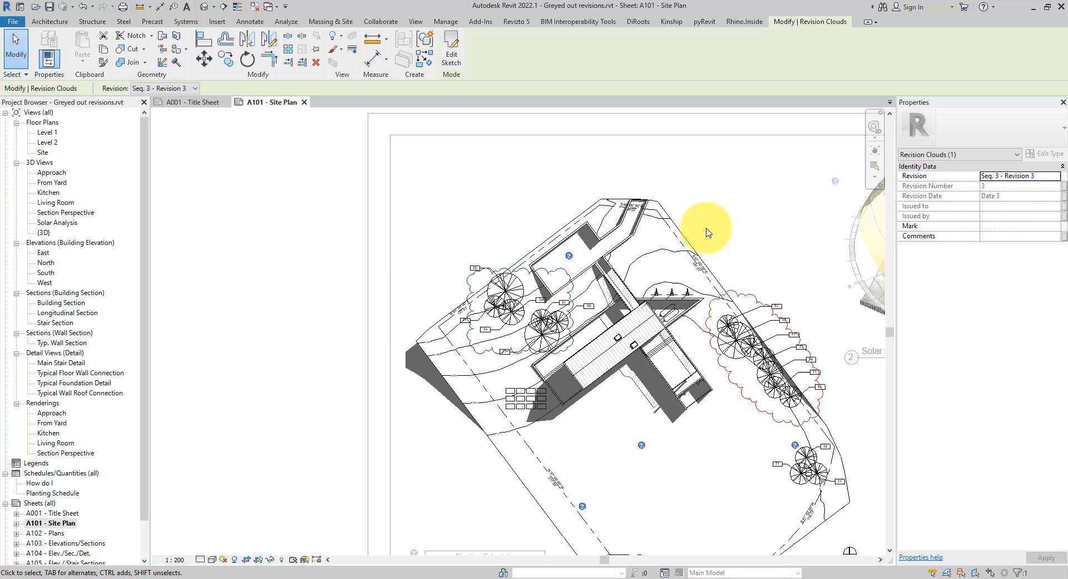
{"action": "mouse_move", "coordinate": [939, 182]}
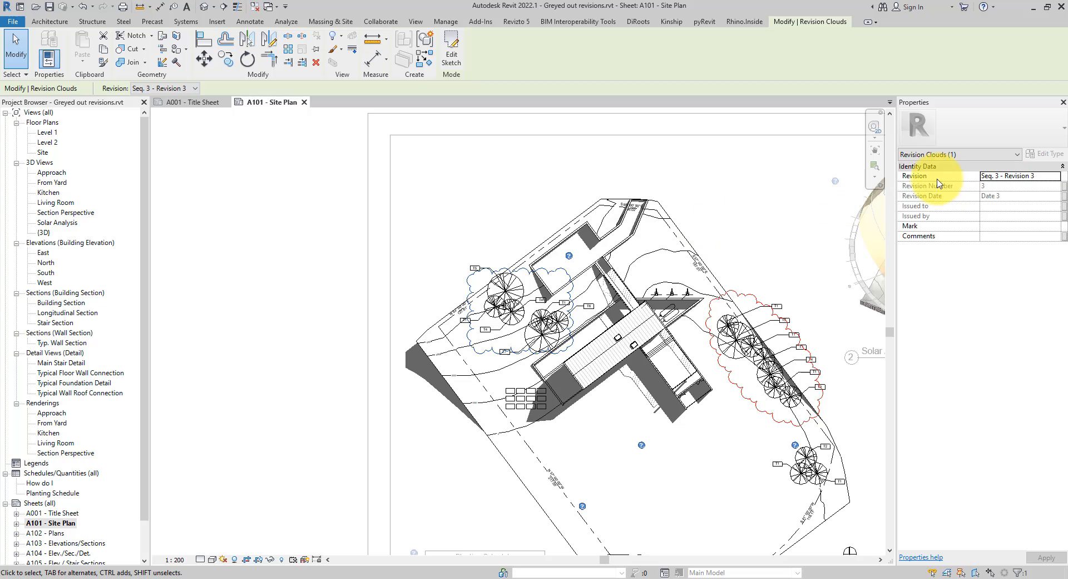
Step: Assign the cloud to Seq. 1 (Issued) - Revision 1, triggering the not-allowed warning
{"action": "left_click", "coordinate": [1015, 176]}
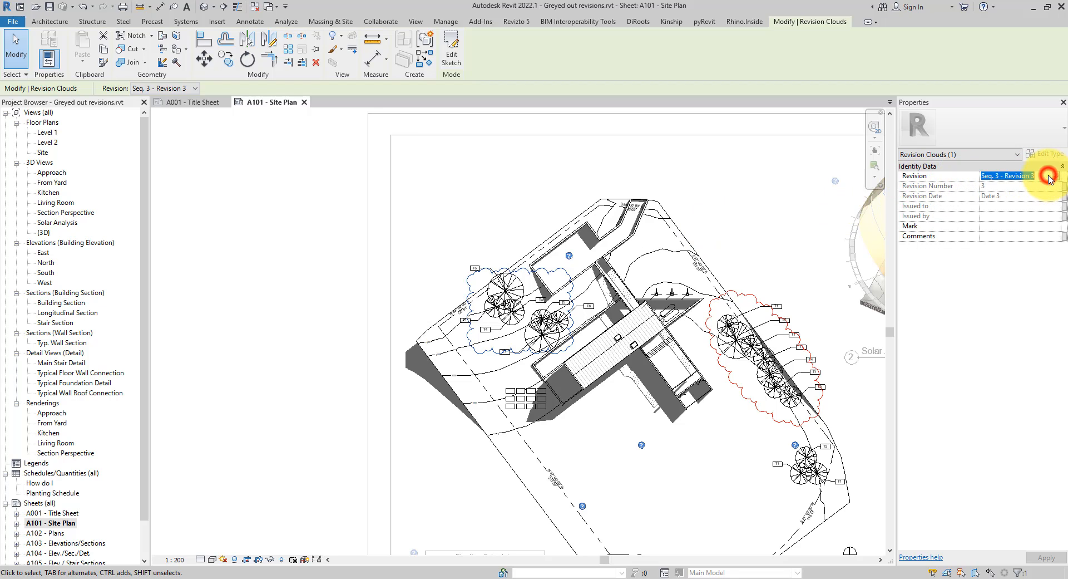
{"action": "left_click", "coordinate": [1055, 176]}
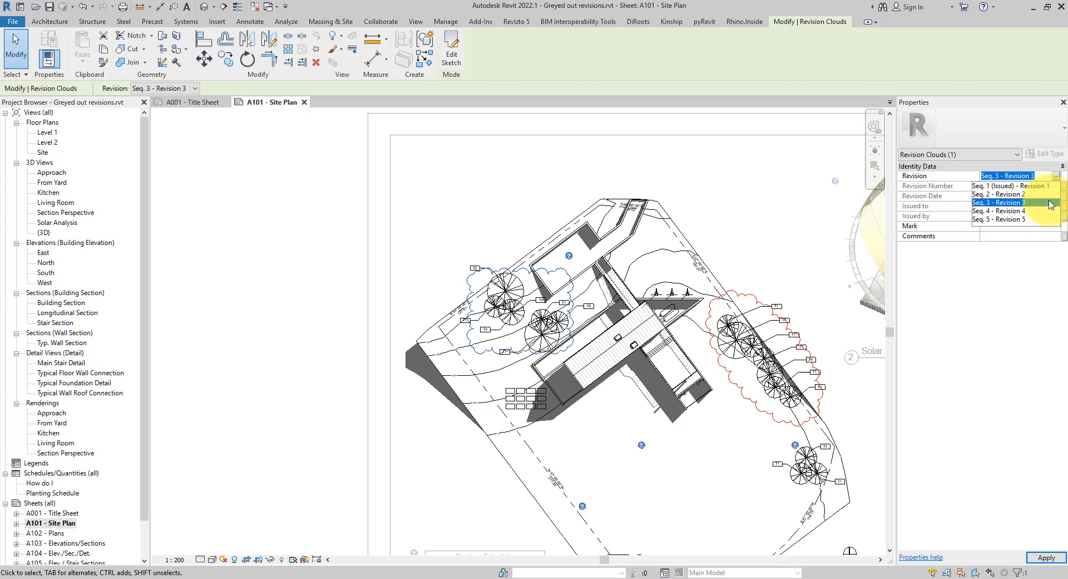
{"action": "left_click", "coordinate": [998, 203]}
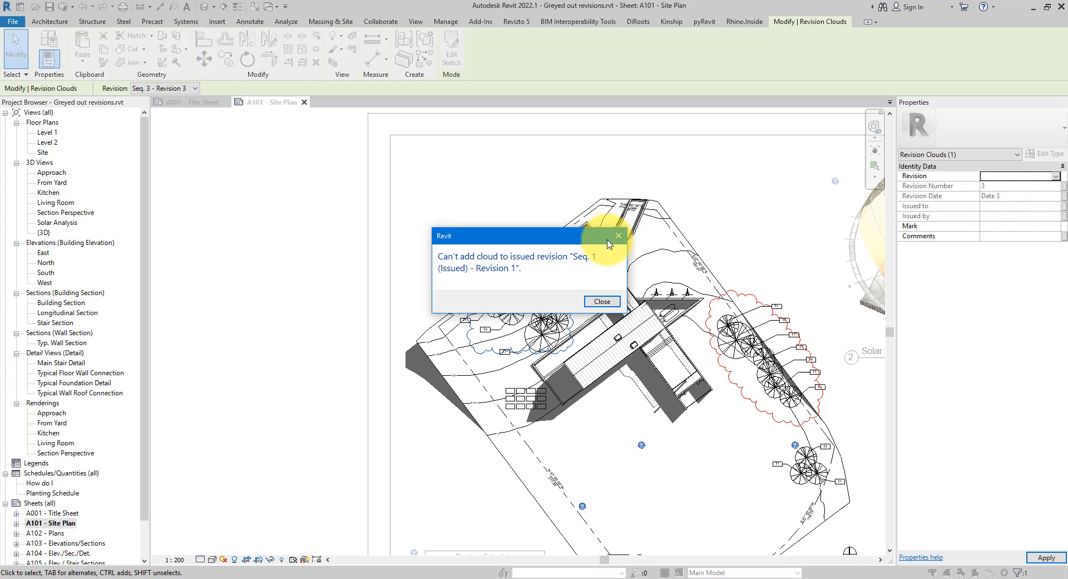
{"action": "mouse_move", "coordinate": [600, 302]}
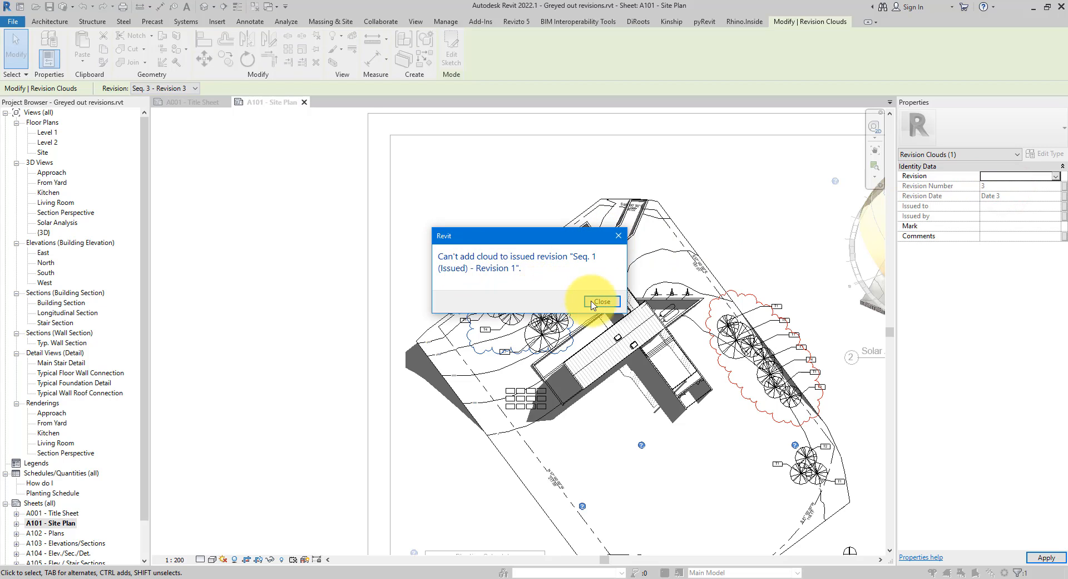
Step: Dismiss the warning and review Sheet Issues/Revisions, leaving Revision 1 marked issued
{"action": "left_click", "coordinate": [601, 301]}
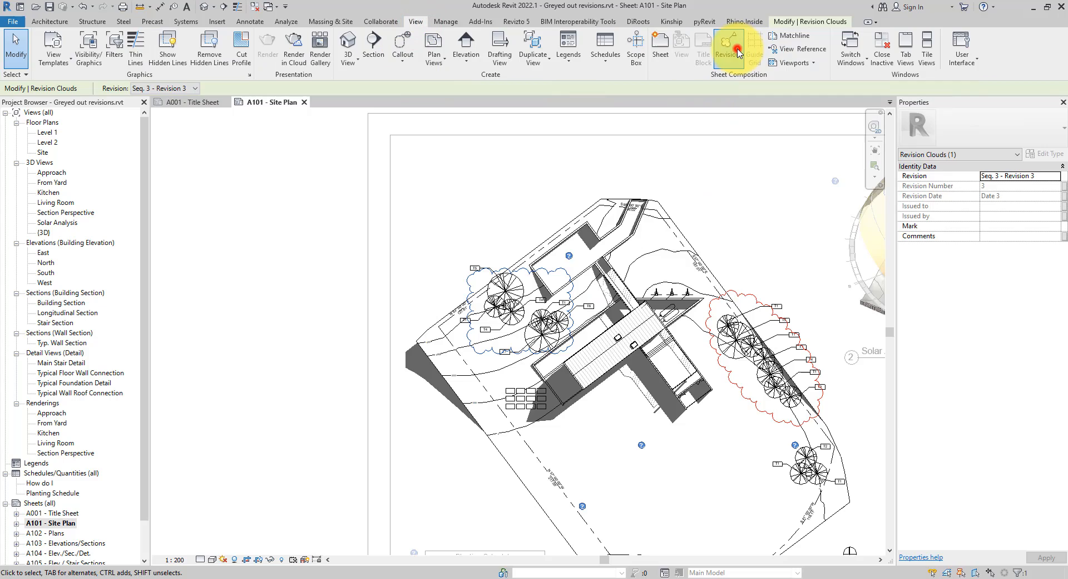
{"action": "left_click", "coordinate": [735, 48]}
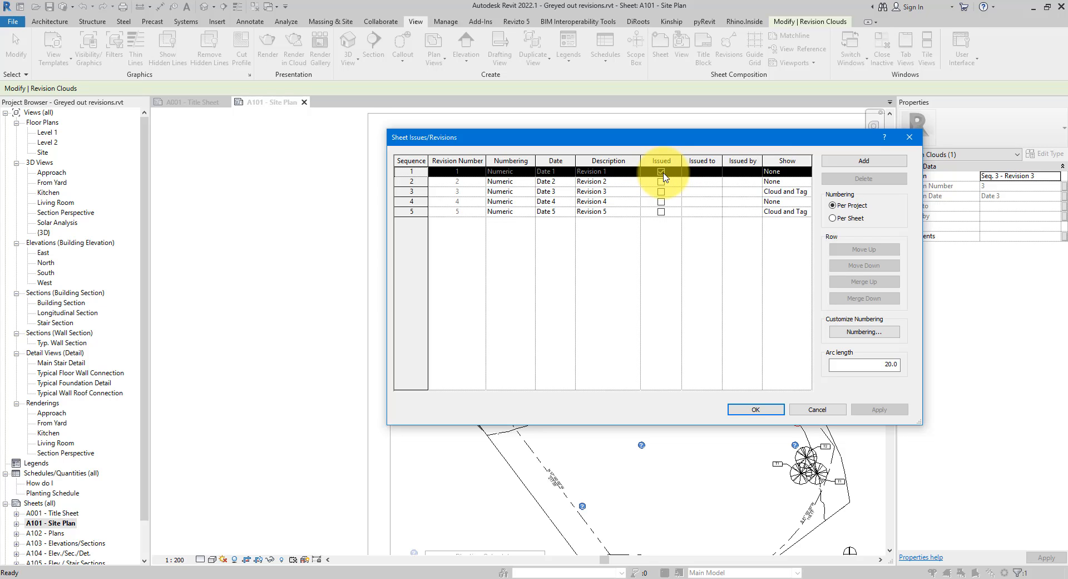
{"action": "left_click", "coordinate": [660, 170]}
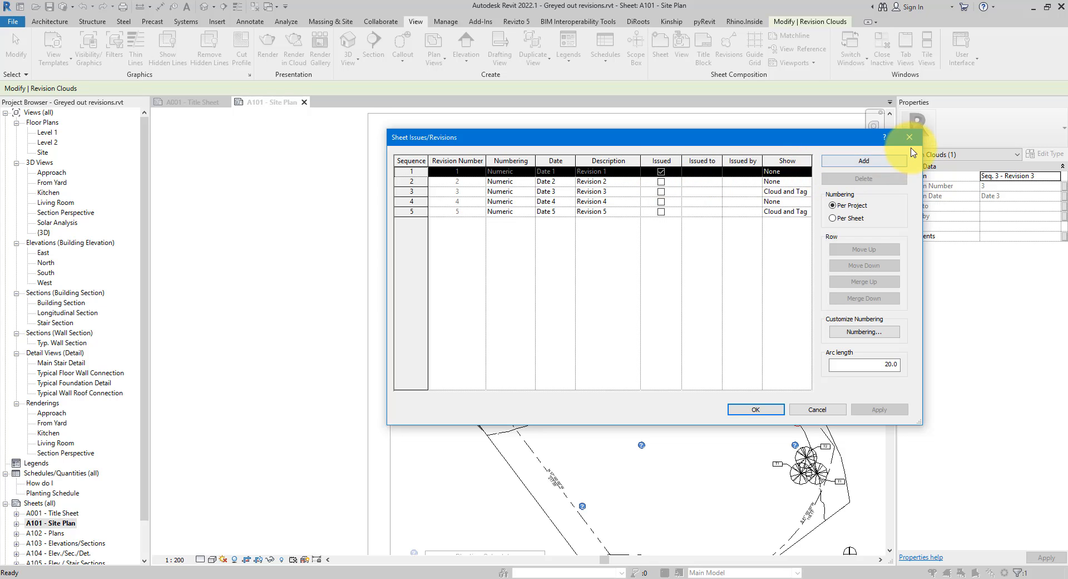
{"action": "left_click", "coordinate": [754, 409]}
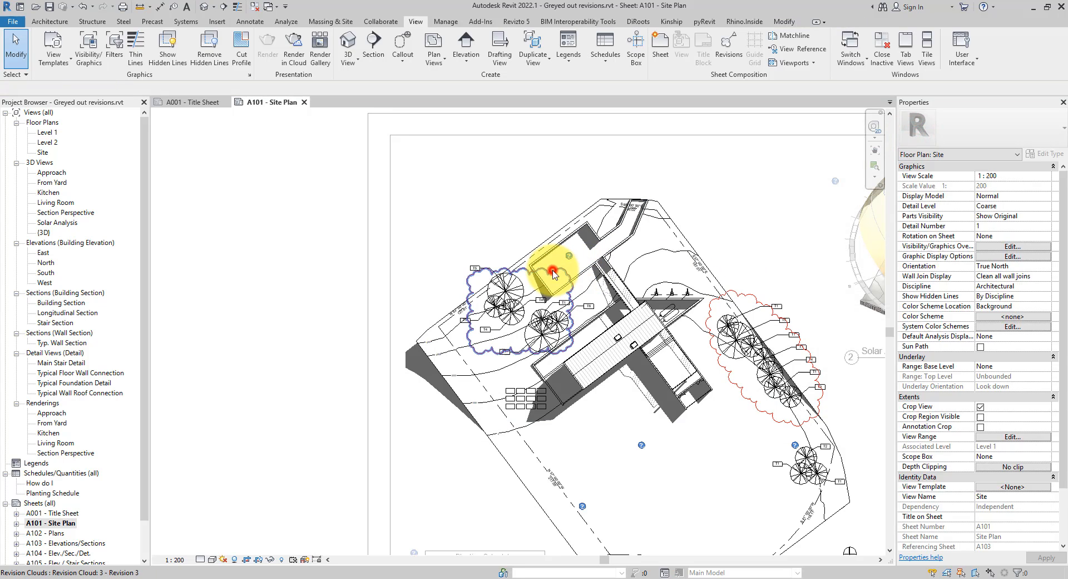
Step: Reassign the blue revision cloud to Seq. 2 - Revision 2
{"action": "left_click", "coordinate": [553, 273]}
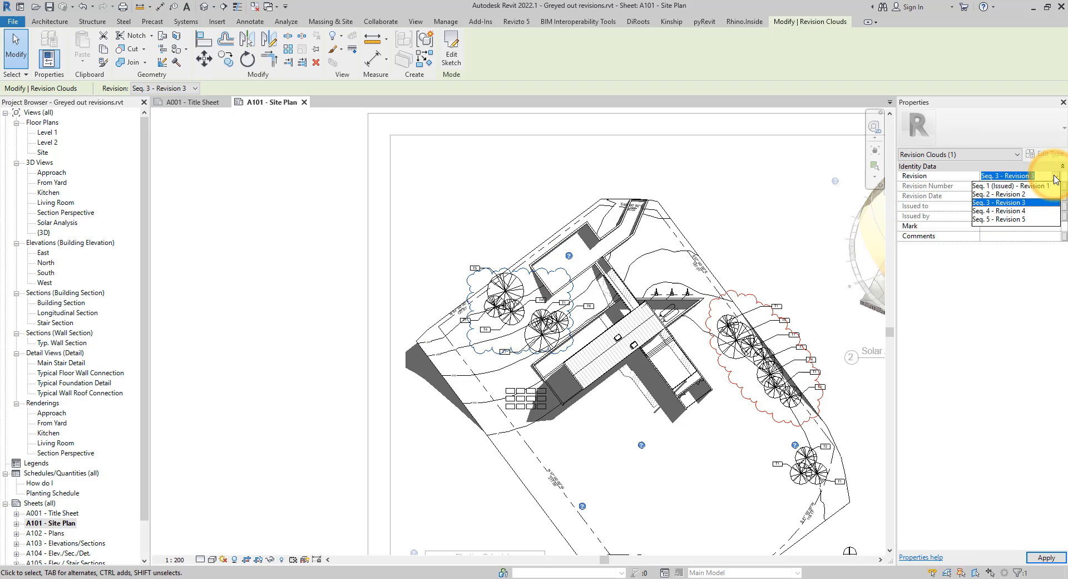
{"action": "mouse_move", "coordinate": [1015, 195]}
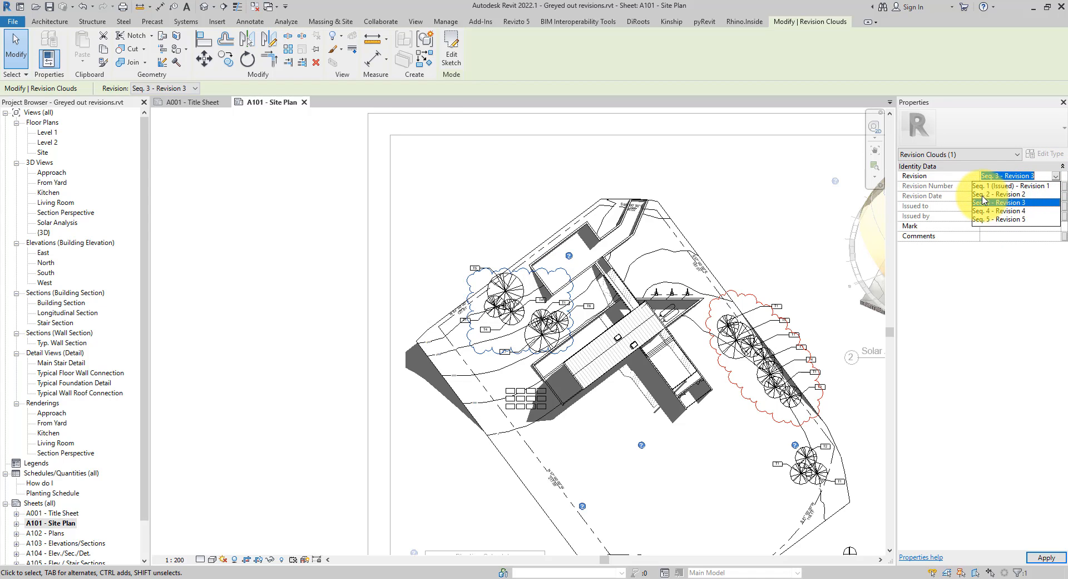
{"action": "left_click", "coordinate": [1009, 193]}
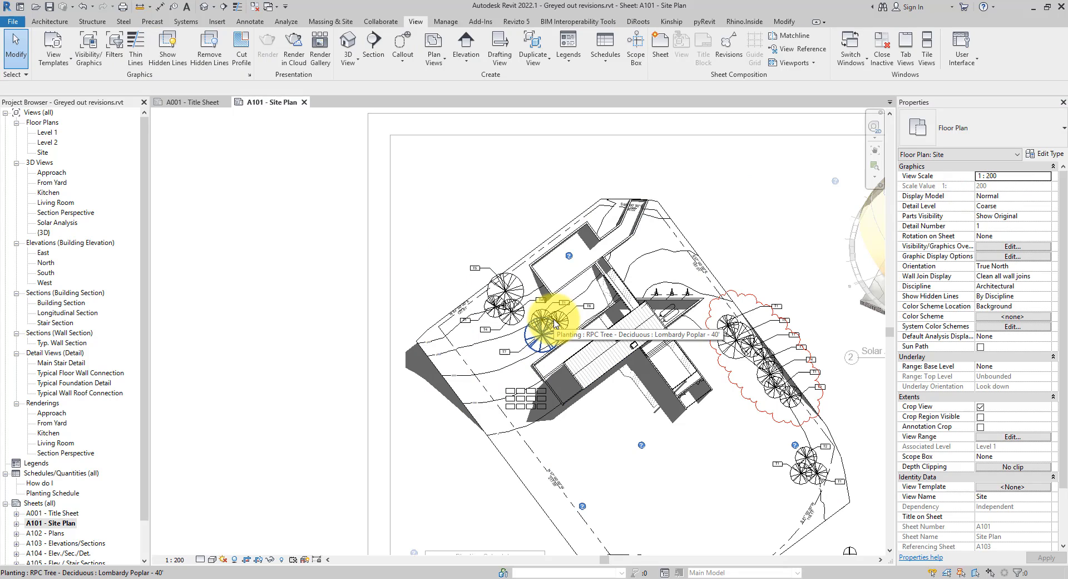
{"action": "mouse_move", "coordinate": [747, 67]}
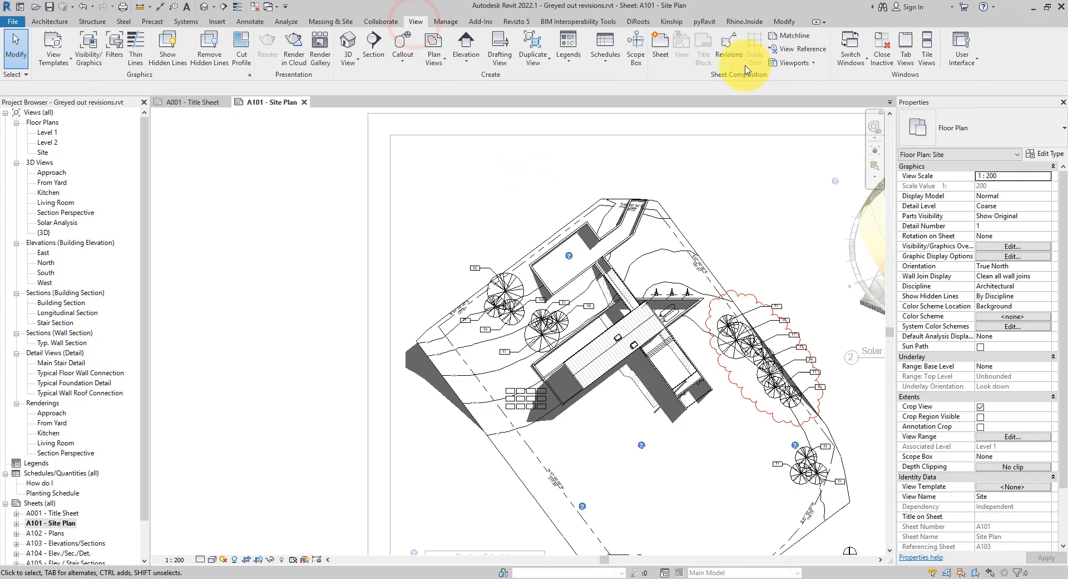
Step: Set Revision 2 to show Cloud and Tag in Sheet Issues/Revisions and confirm
{"action": "left_click", "coordinate": [730, 47]}
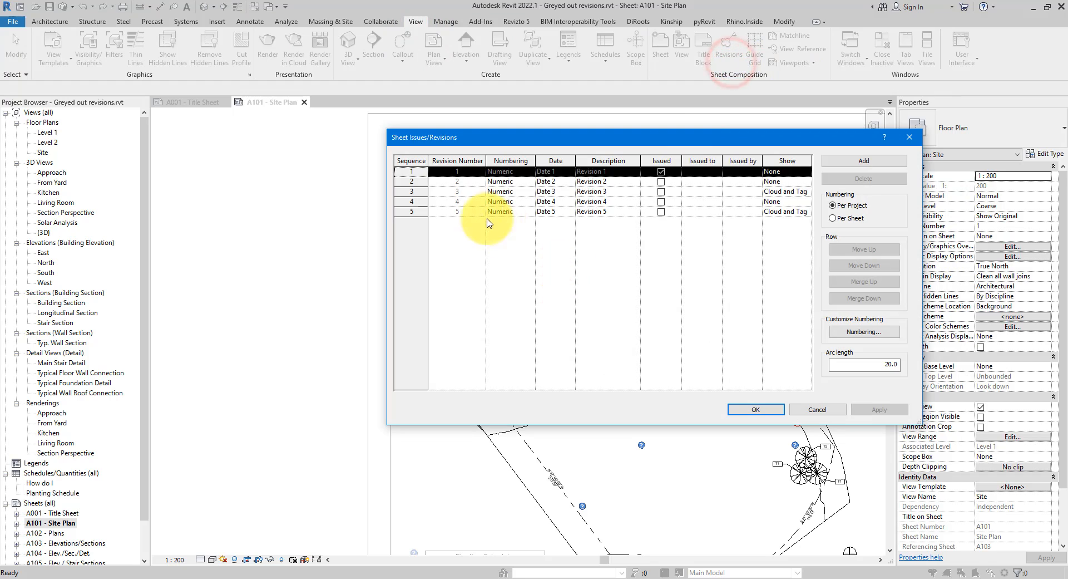
{"action": "left_click", "coordinate": [412, 182]}
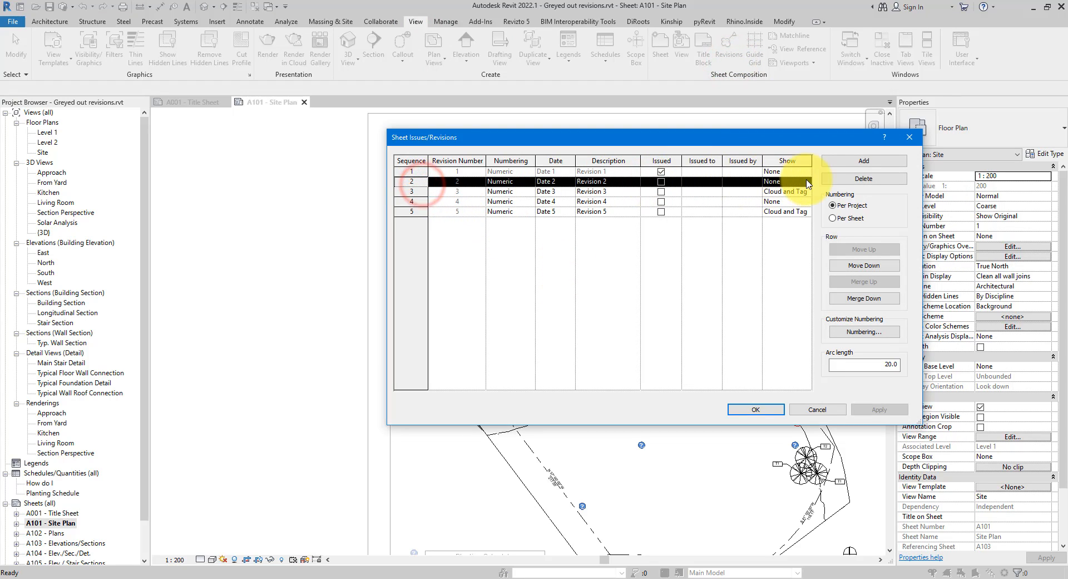
{"action": "left_click", "coordinate": [806, 181]}
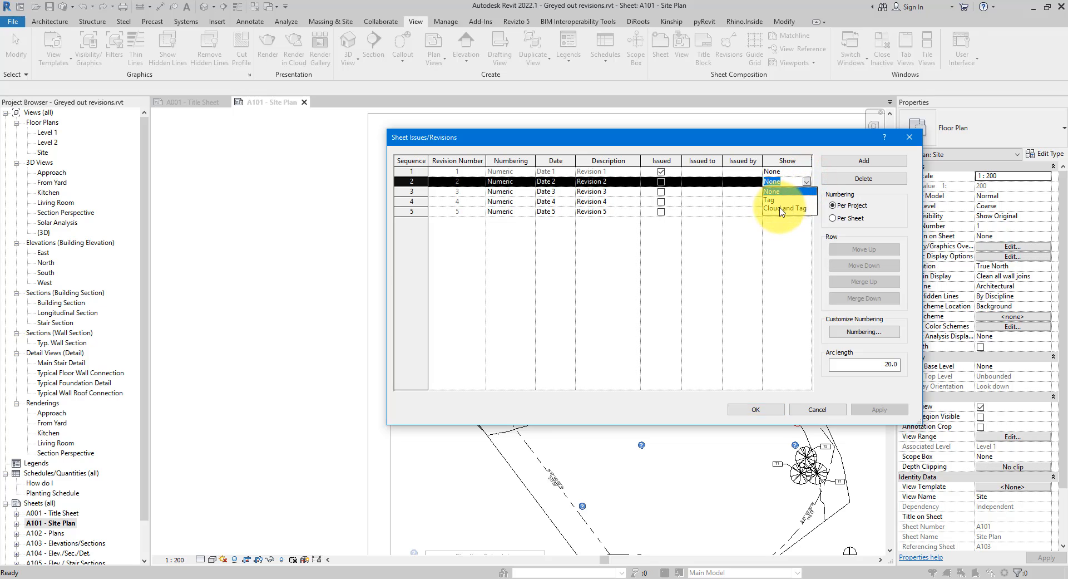
{"action": "left_click", "coordinate": [781, 208]}
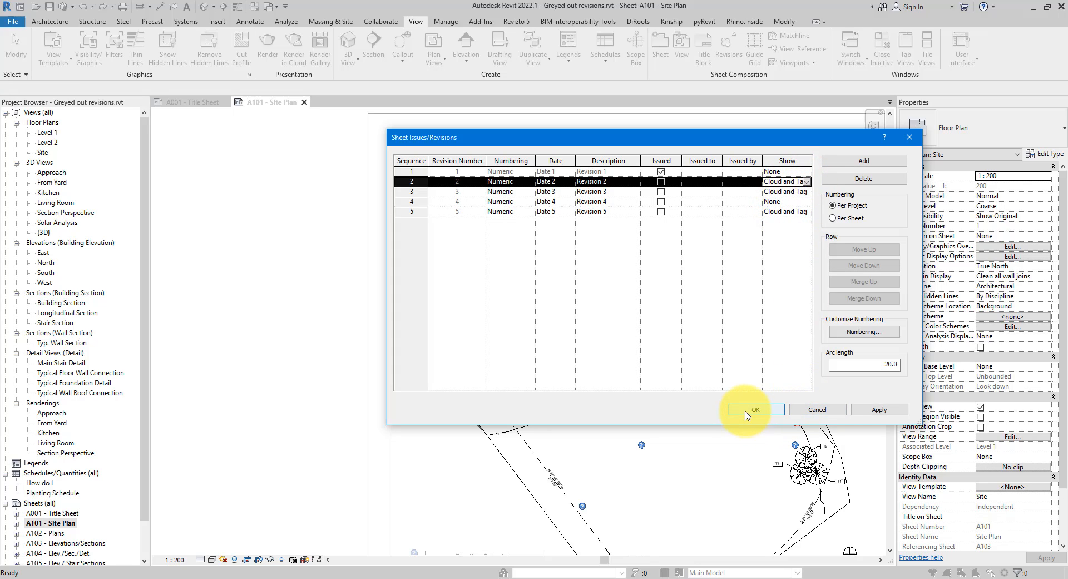
{"action": "left_click", "coordinate": [753, 409]}
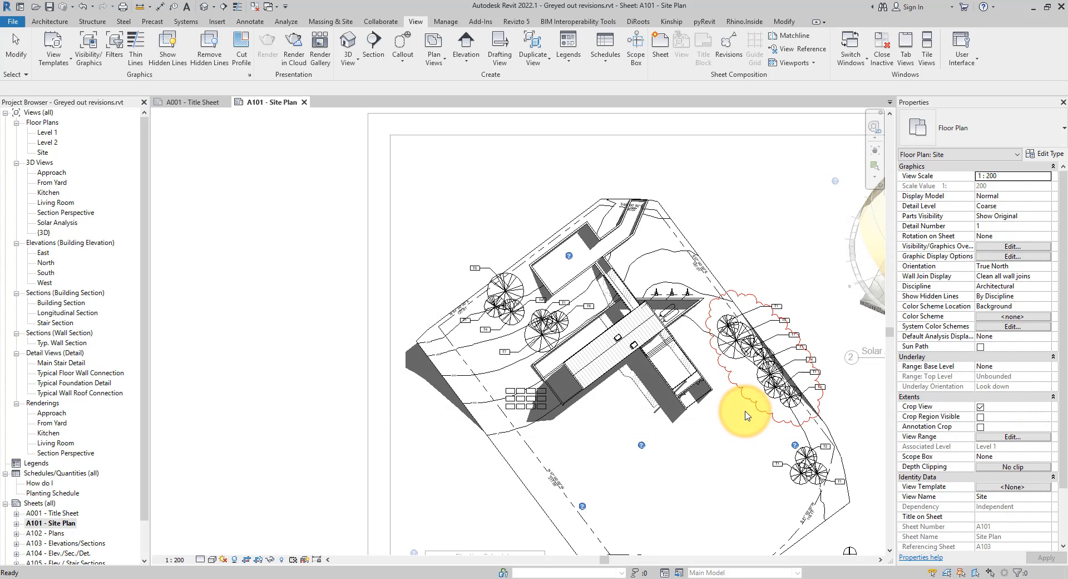
Step: Deactivate the site plan viewport to return to sheet-level editing
{"action": "left_click", "coordinate": [480, 270]}
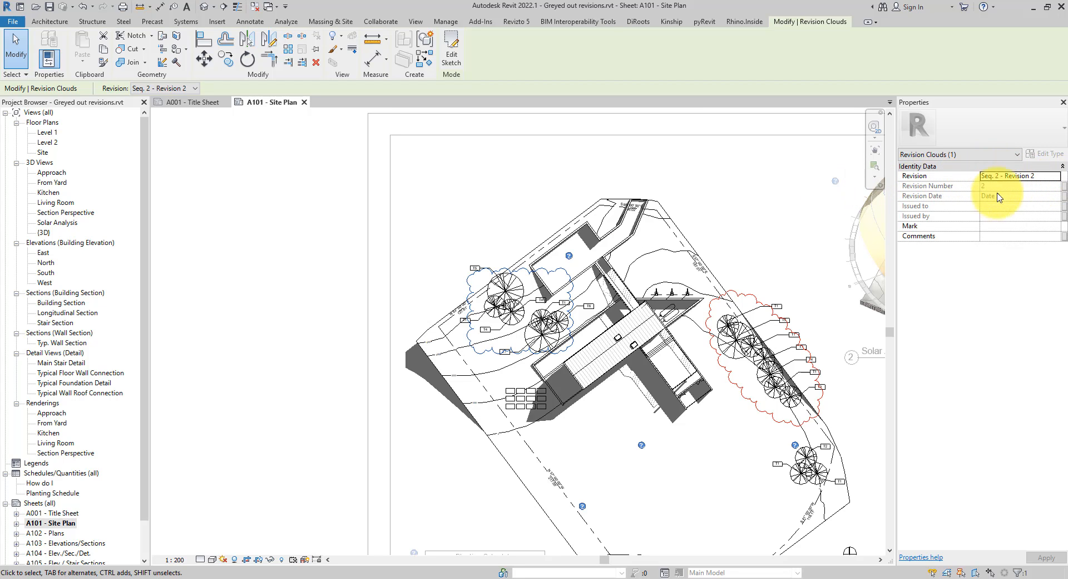
{"action": "left_click", "coordinate": [415, 21]}
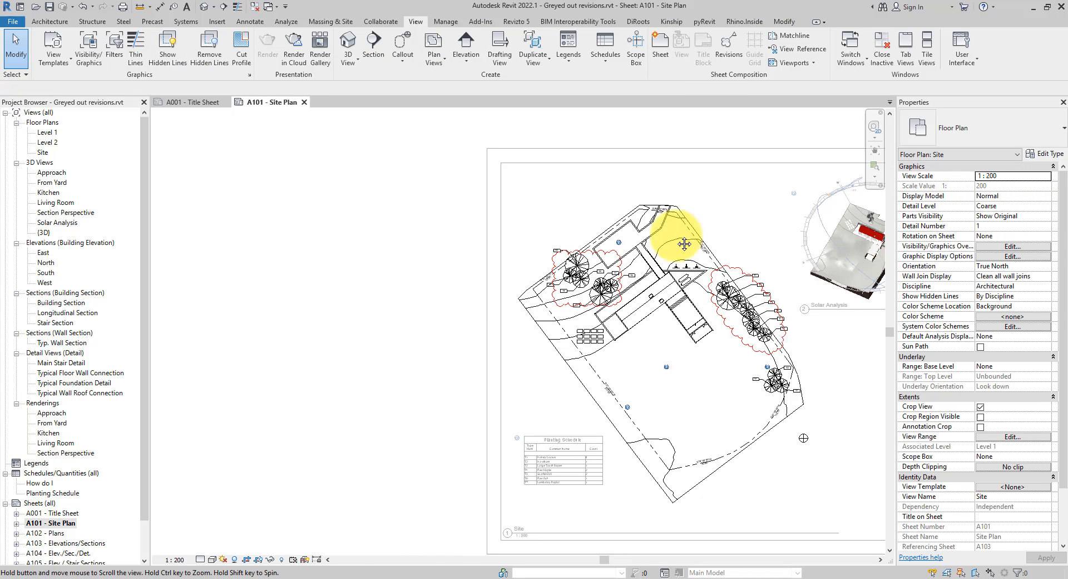
{"action": "right_click", "coordinate": [503, 220]}
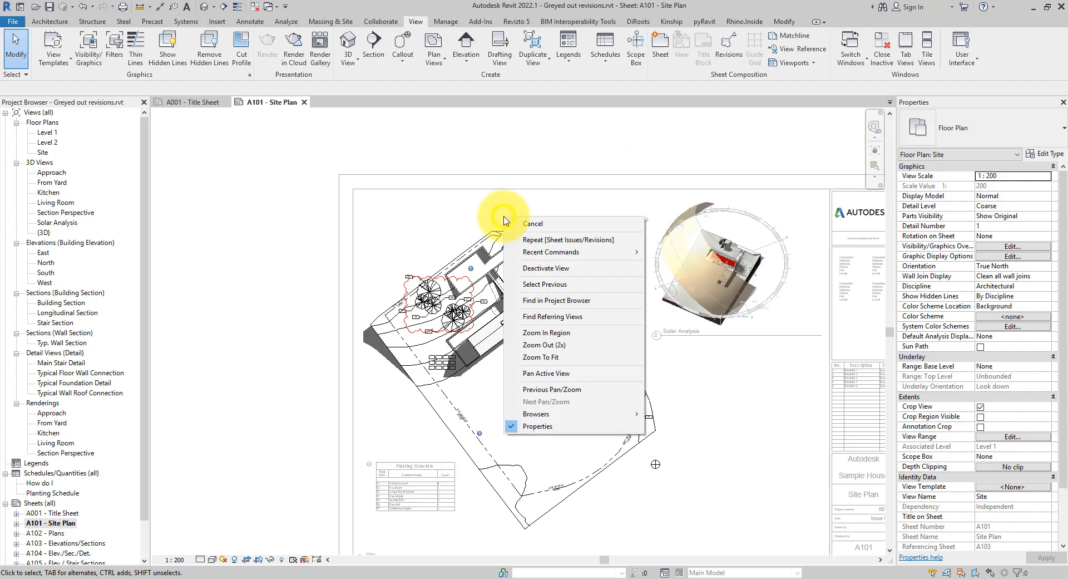
{"action": "left_click", "coordinate": [533, 223]}
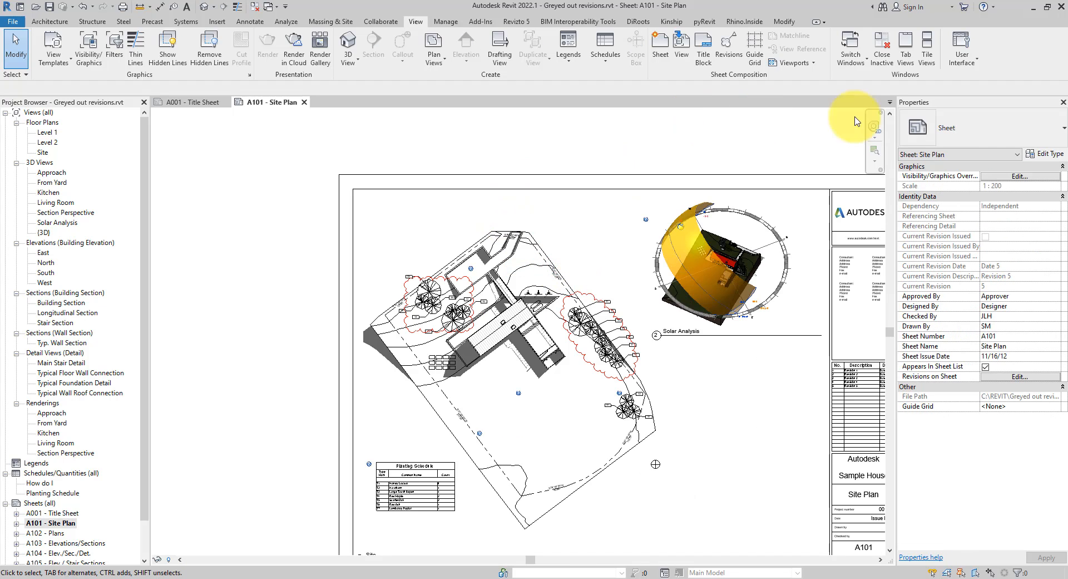
{"action": "mouse_move", "coordinate": [950, 381]}
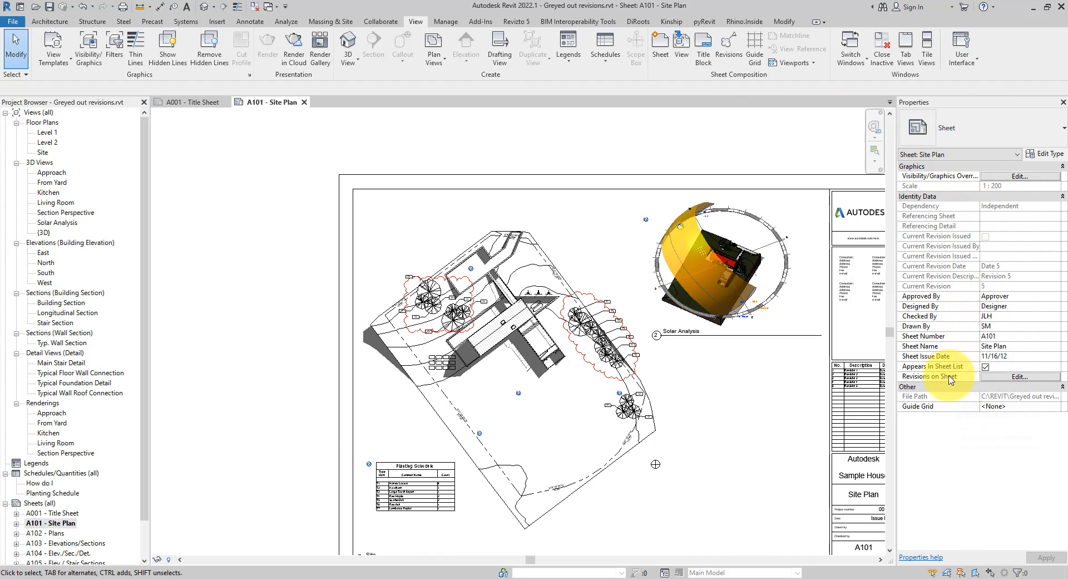
Step: In Revisions on Sheet, try clearing the greyed Revision 3 checkbox, which stays locked
{"action": "left_click", "coordinate": [1019, 376]}
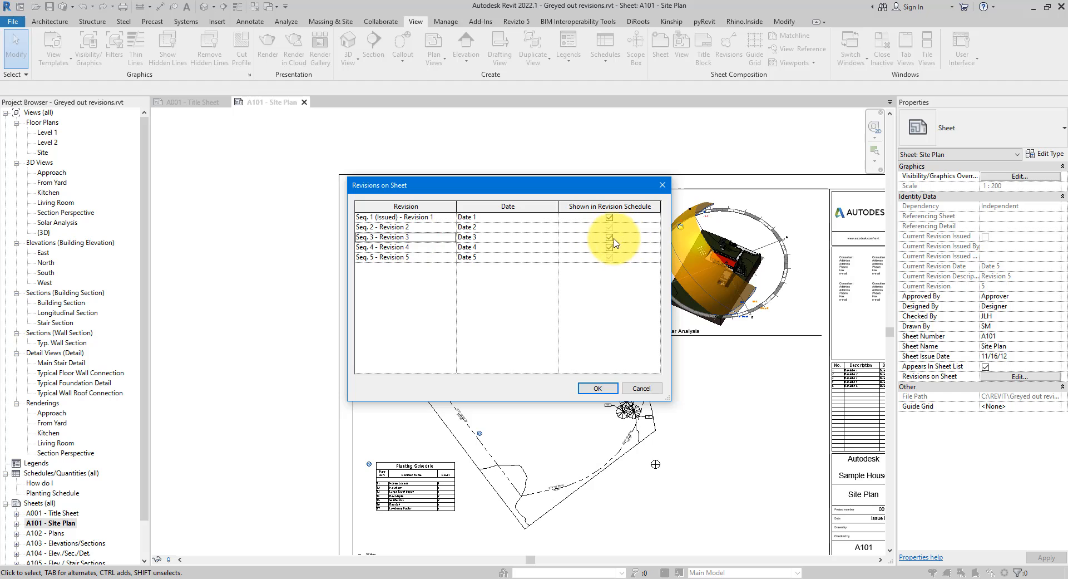
{"action": "left_click", "coordinate": [609, 237]}
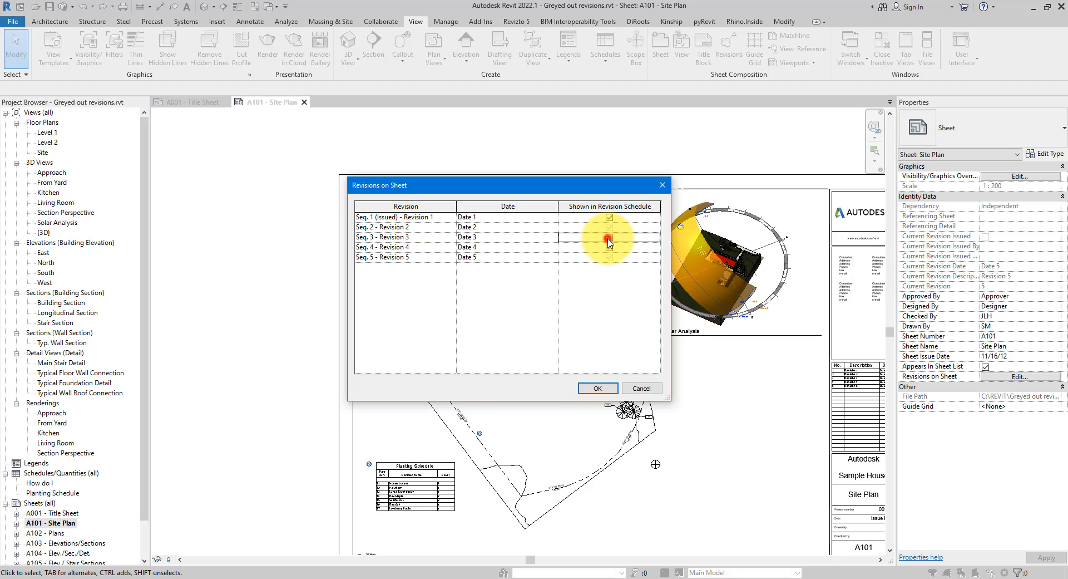
{"action": "left_click", "coordinate": [608, 237]}
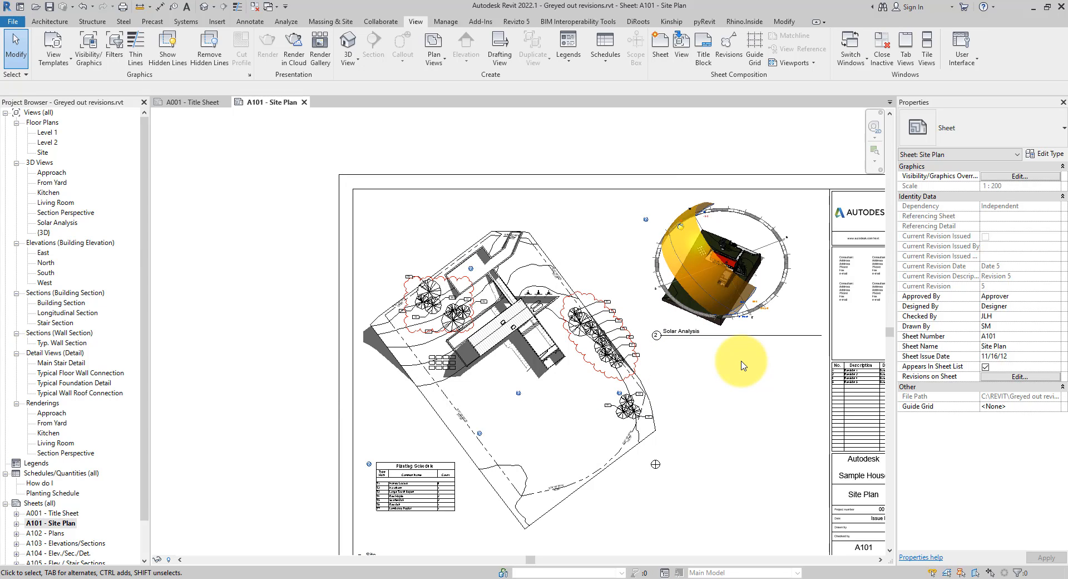
Step: Activate the site plan view and select its revision clouds for deletion
{"action": "left_click", "coordinate": [518, 310]}
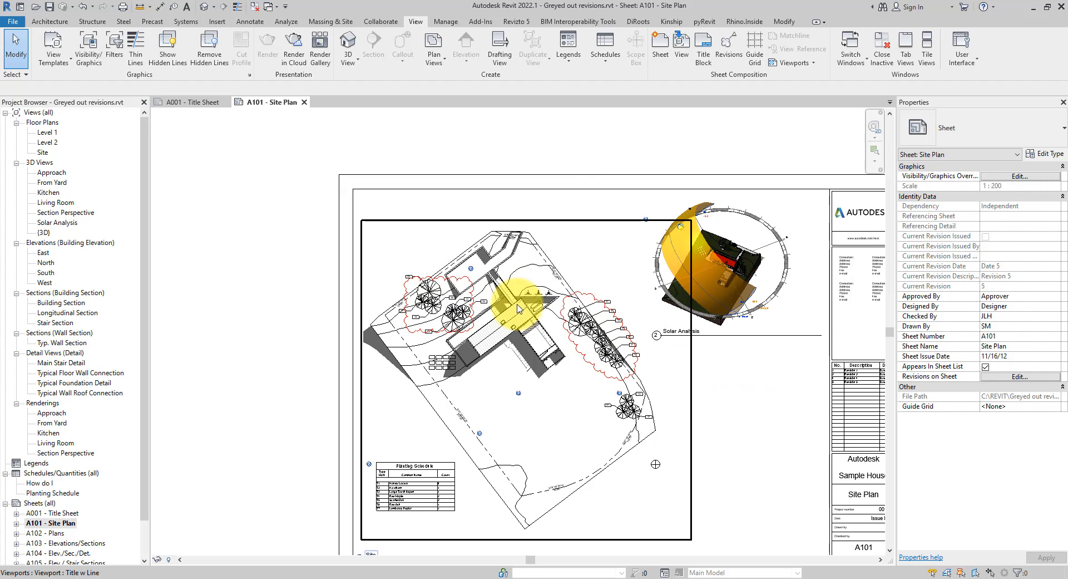
{"action": "right_click", "coordinate": [521, 308]}
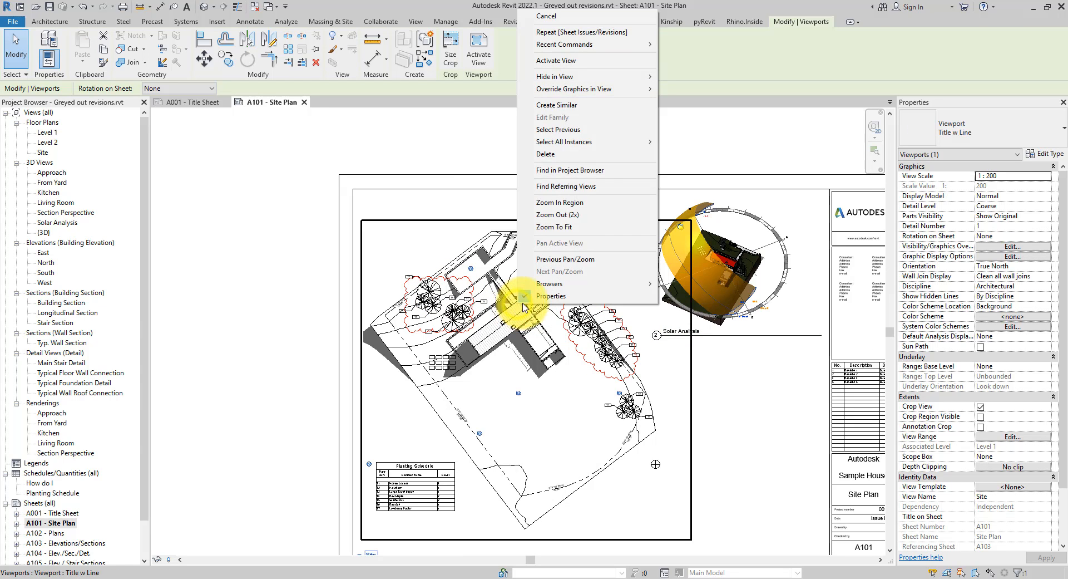
{"action": "mouse_move", "coordinate": [555, 61]}
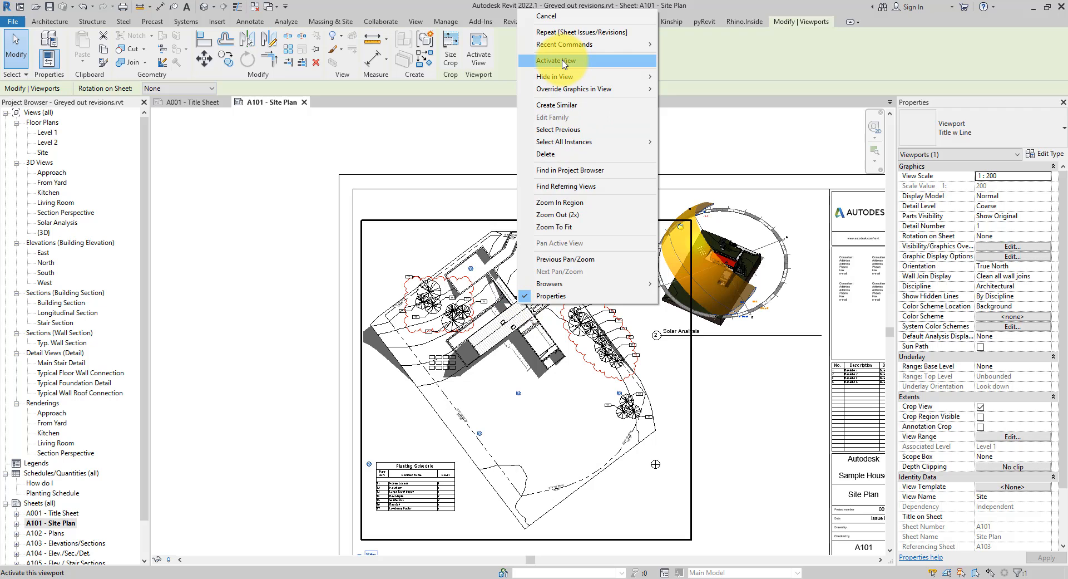
{"action": "left_click", "coordinate": [556, 61]}
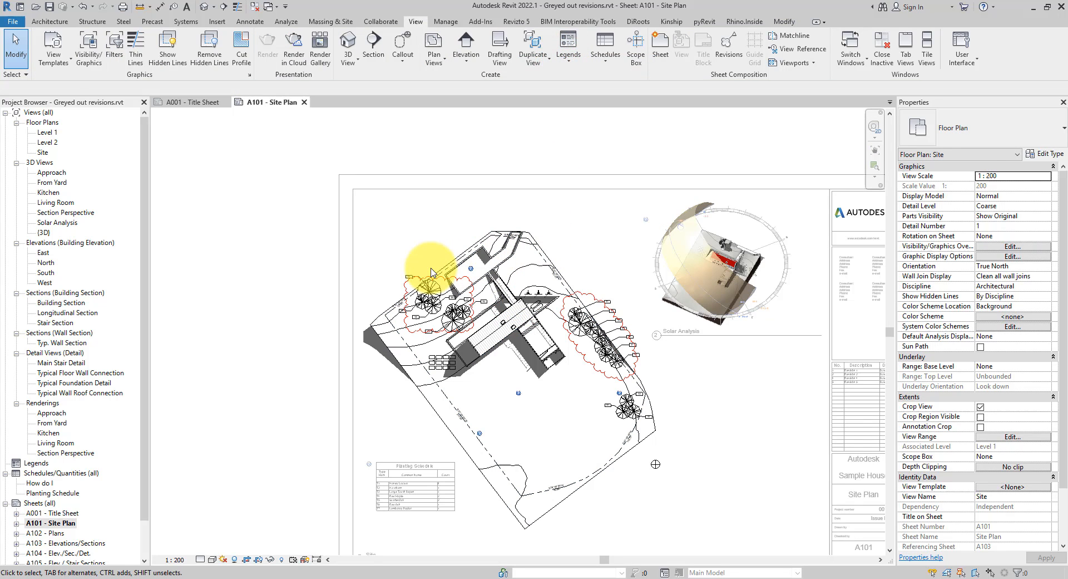
{"action": "left_click", "coordinate": [468, 268]}
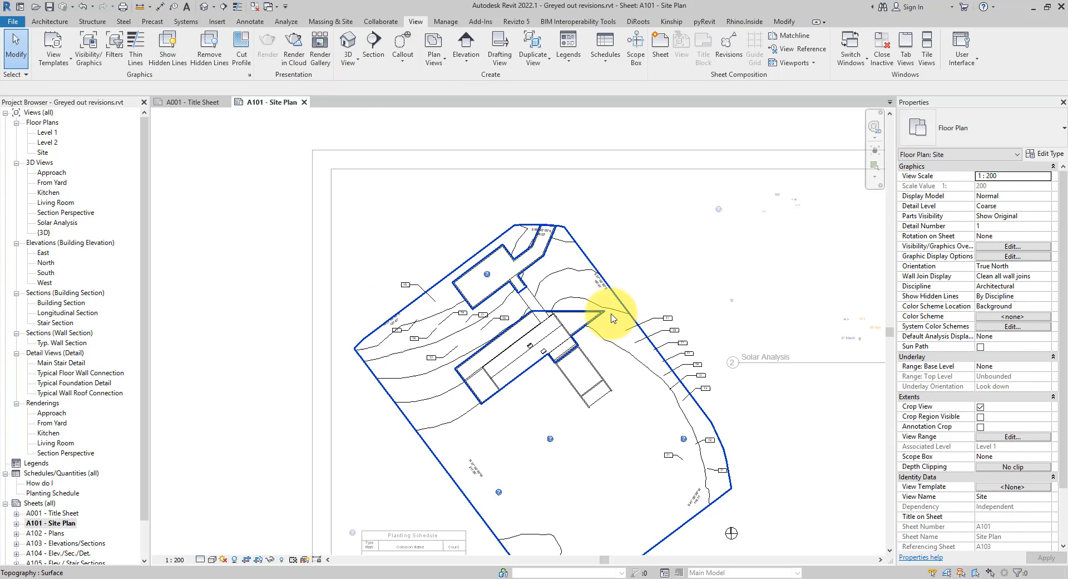
Step: Deactivate the view to return to sheet A101
{"action": "right_click", "coordinate": [613, 319]}
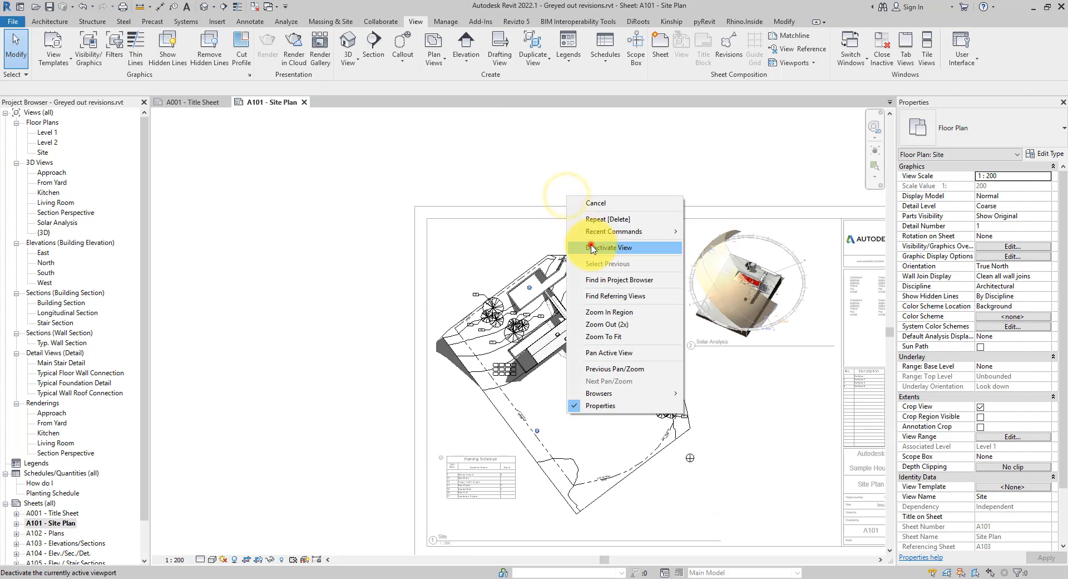
{"action": "left_click", "coordinate": [605, 247]}
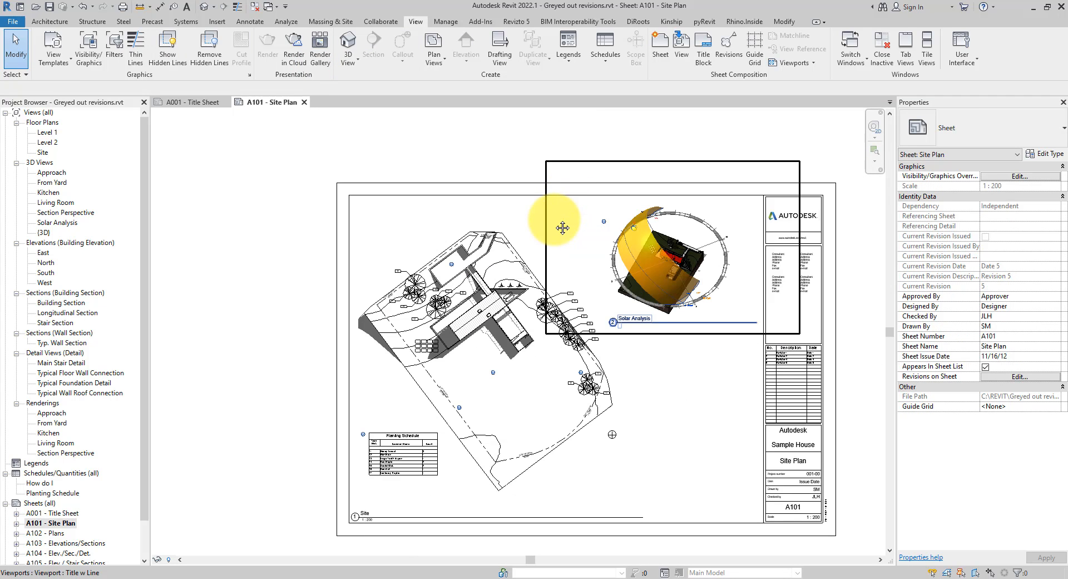
Step: Confirm Revisions on Sheet with all revisions cleared from A101
{"action": "left_click", "coordinate": [1045, 376]}
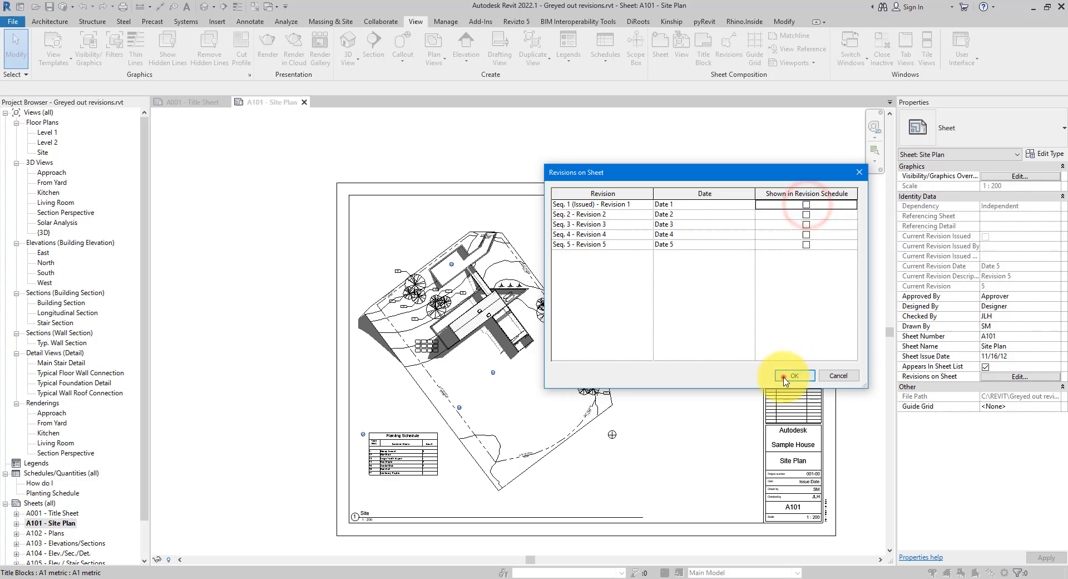
{"action": "left_click", "coordinate": [794, 375]}
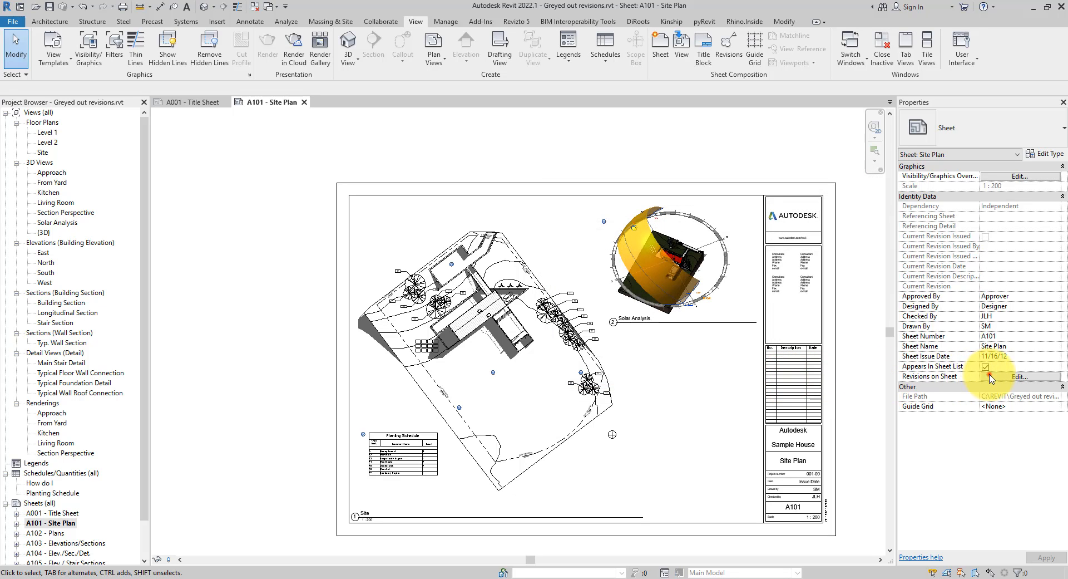
Step: Reopen Revisions on Sheet and include Revisions 4 and 5, with Revision 5 current
{"action": "left_click", "coordinate": [1018, 375]}
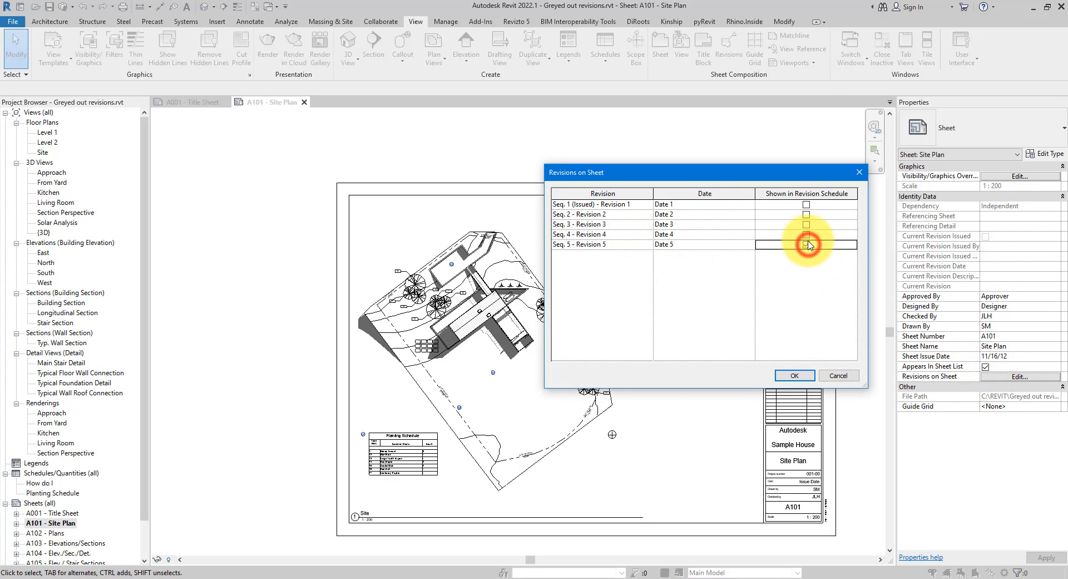
{"action": "left_click", "coordinate": [806, 243]}
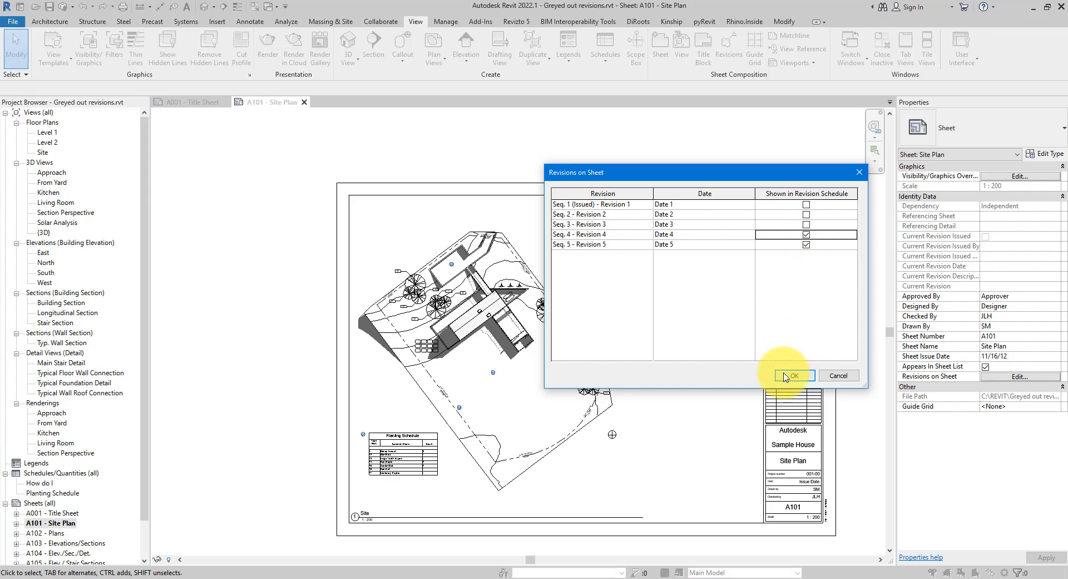
{"action": "left_click", "coordinate": [790, 375]}
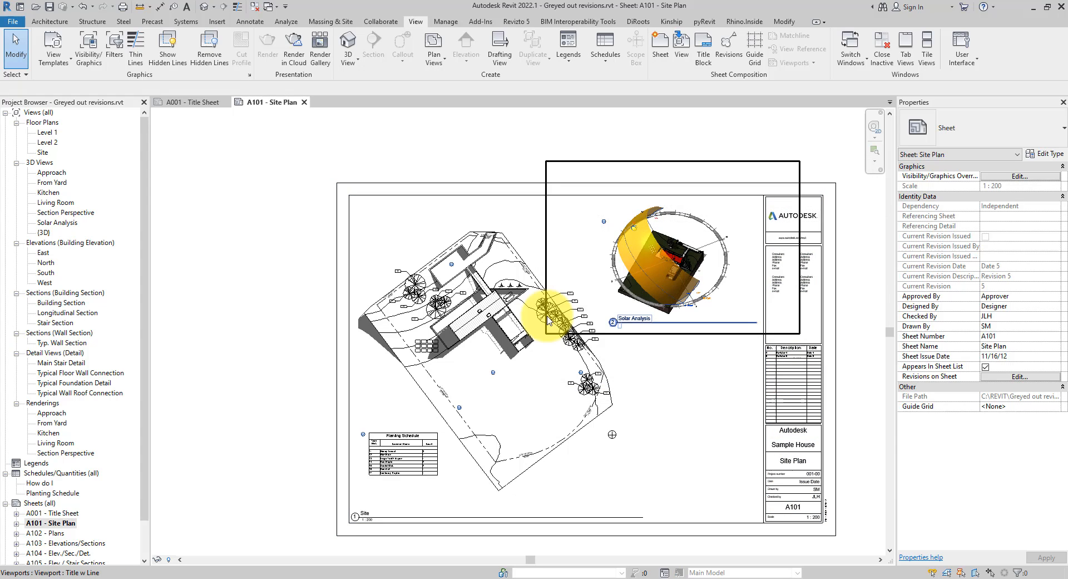
{"action": "mouse_move", "coordinate": [549, 320]}
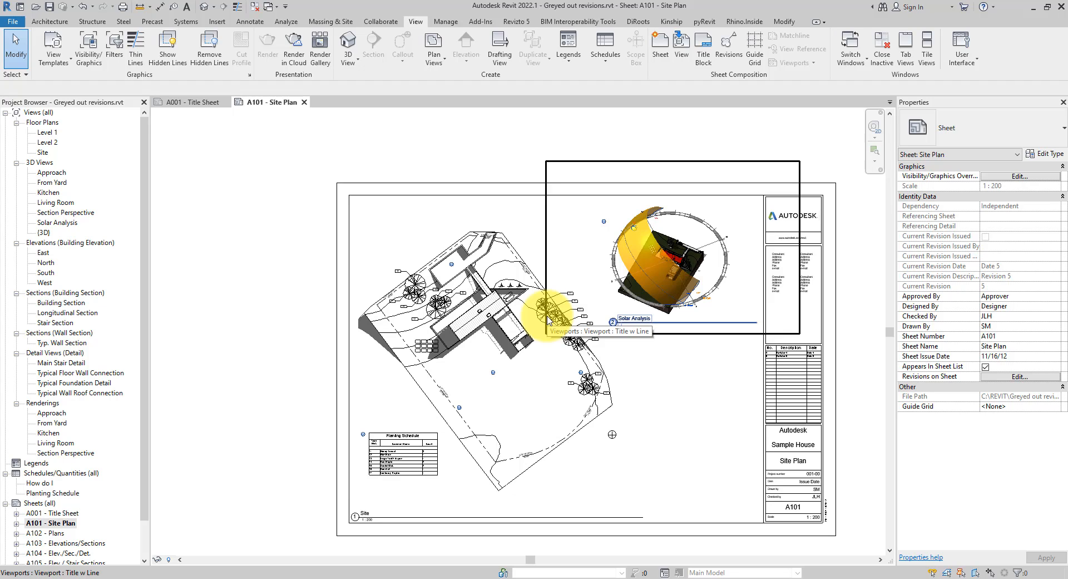
{"action": "mouse_move", "coordinate": [845, 221]}
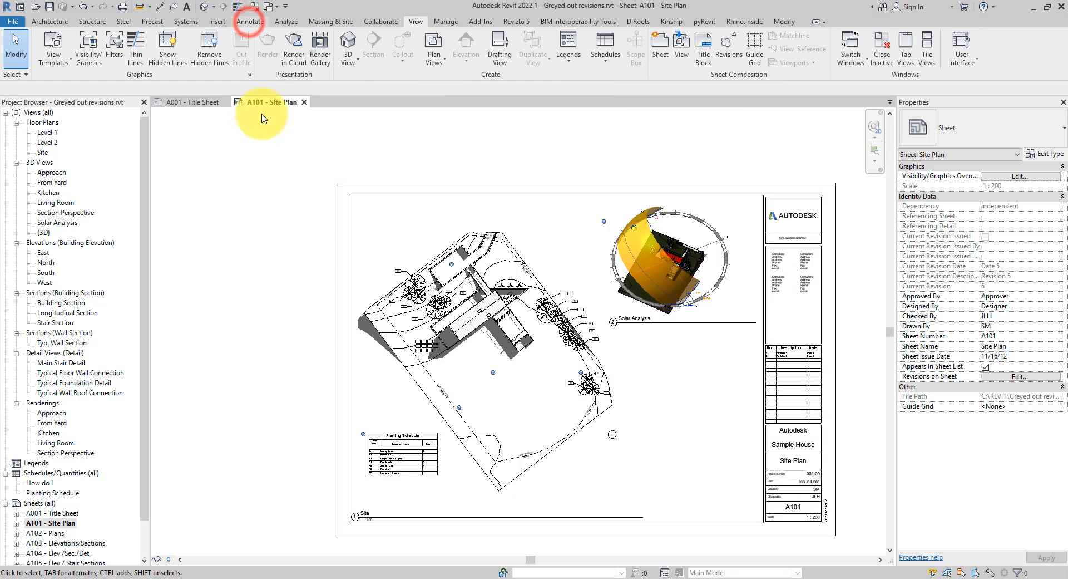
Step: Sketch a rectangular revision cloud below the Solar Analysis view and assign it to Seq. 2 - Revision 2
{"action": "left_click", "coordinate": [250, 21]}
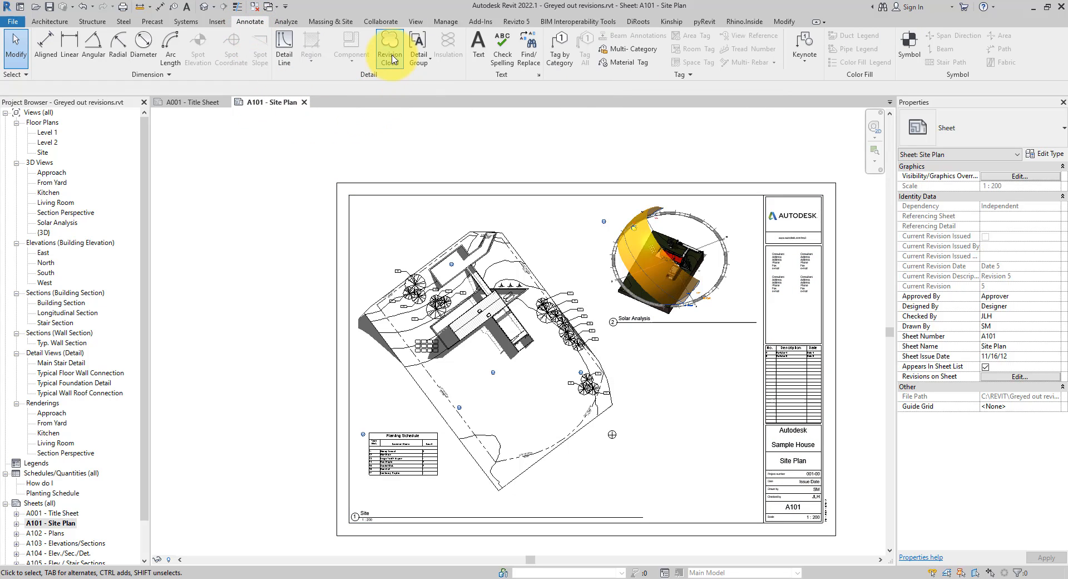
{"action": "left_click", "coordinate": [390, 48]}
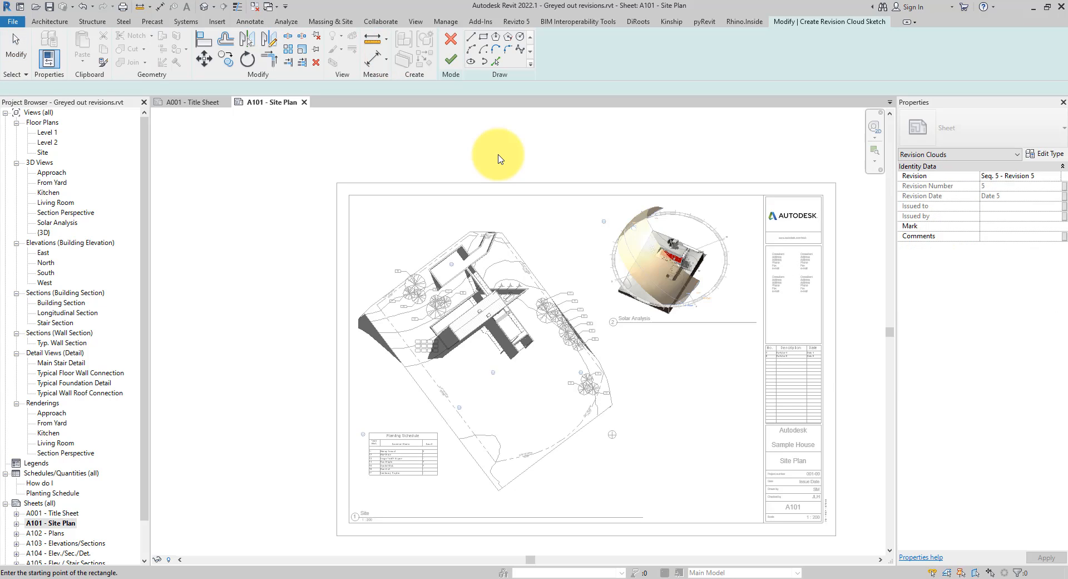
{"action": "left_click", "coordinate": [499, 50]}
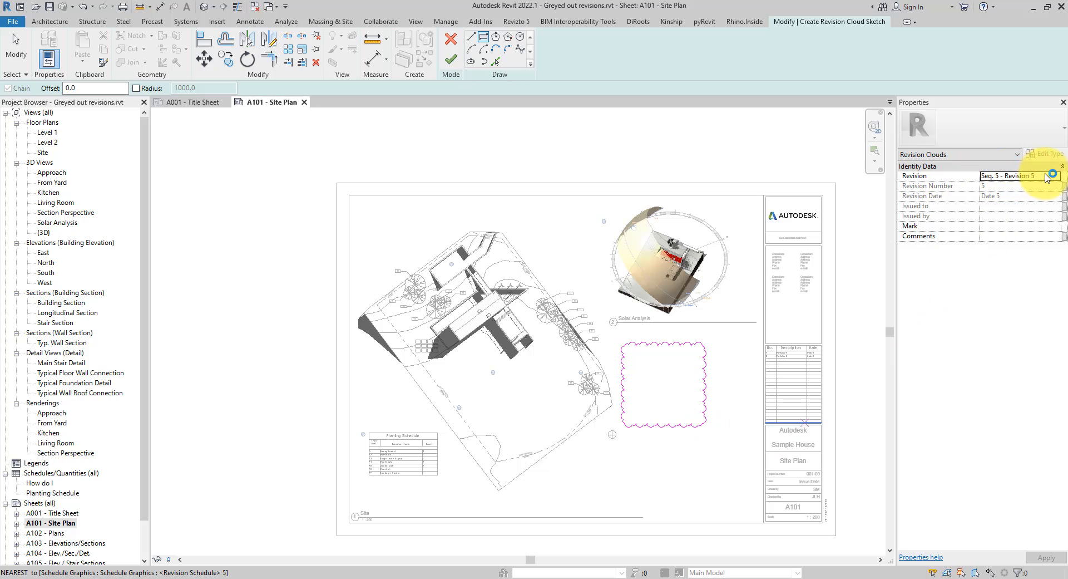
{"action": "left_click", "coordinate": [1055, 175]}
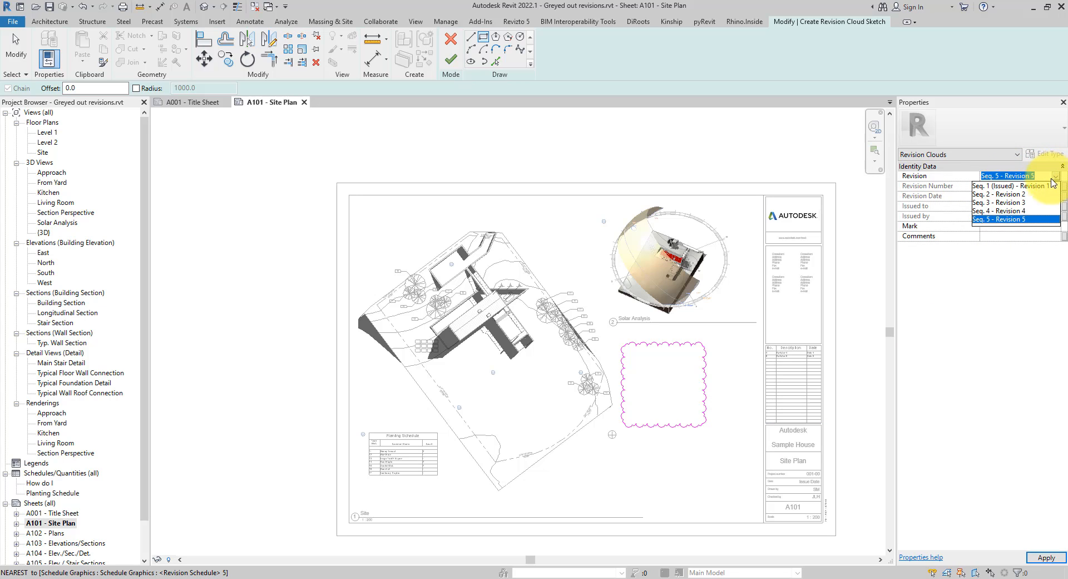
{"action": "left_click", "coordinate": [999, 195]}
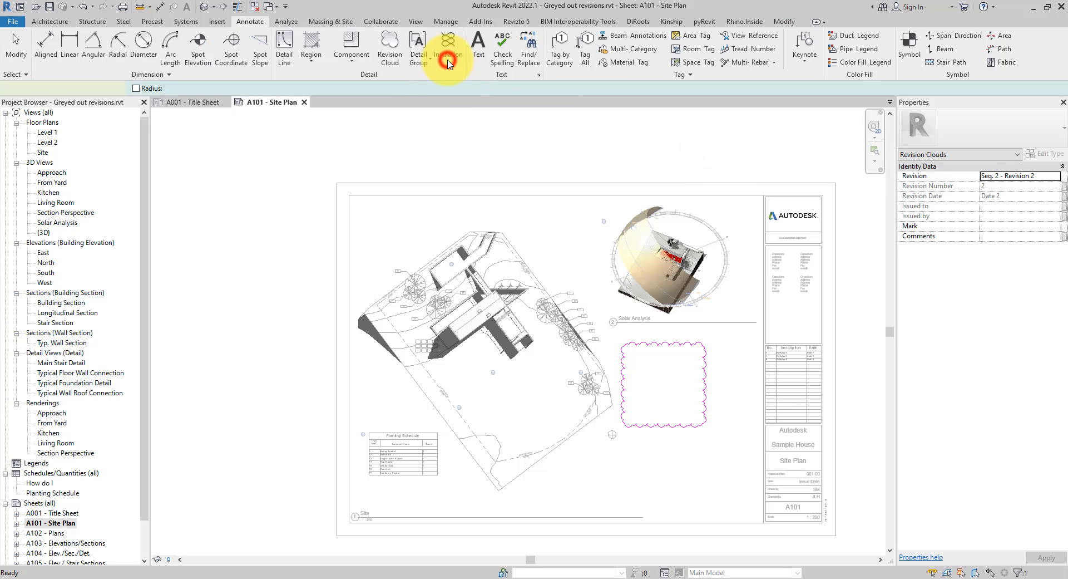
Step: Check Revisions on Sheet for A101, see Revision 2 greyed out, and close the list
{"action": "left_click", "coordinate": [661, 382]}
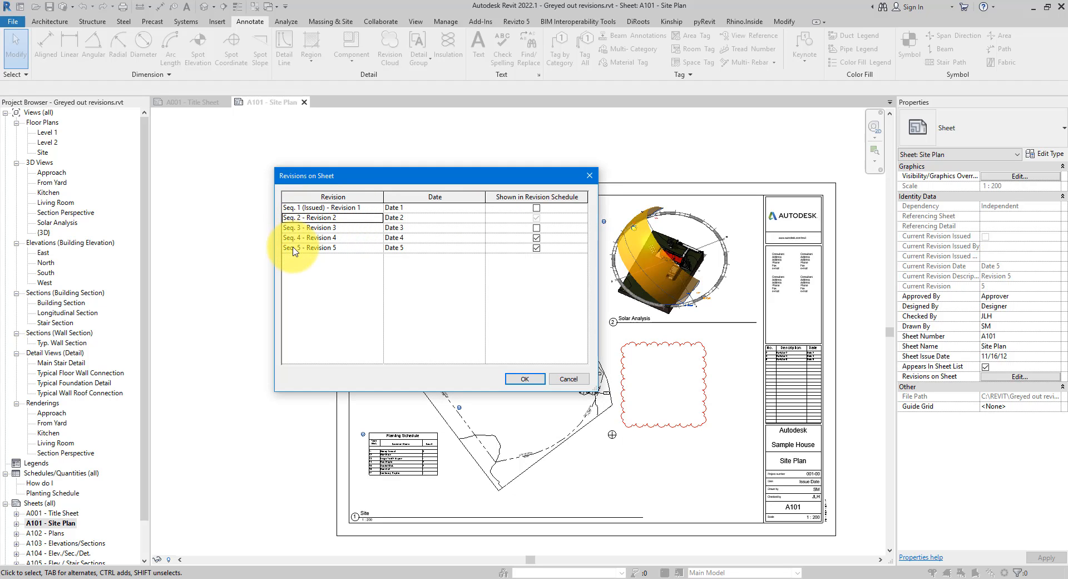
{"action": "mouse_move", "coordinate": [703, 465]}
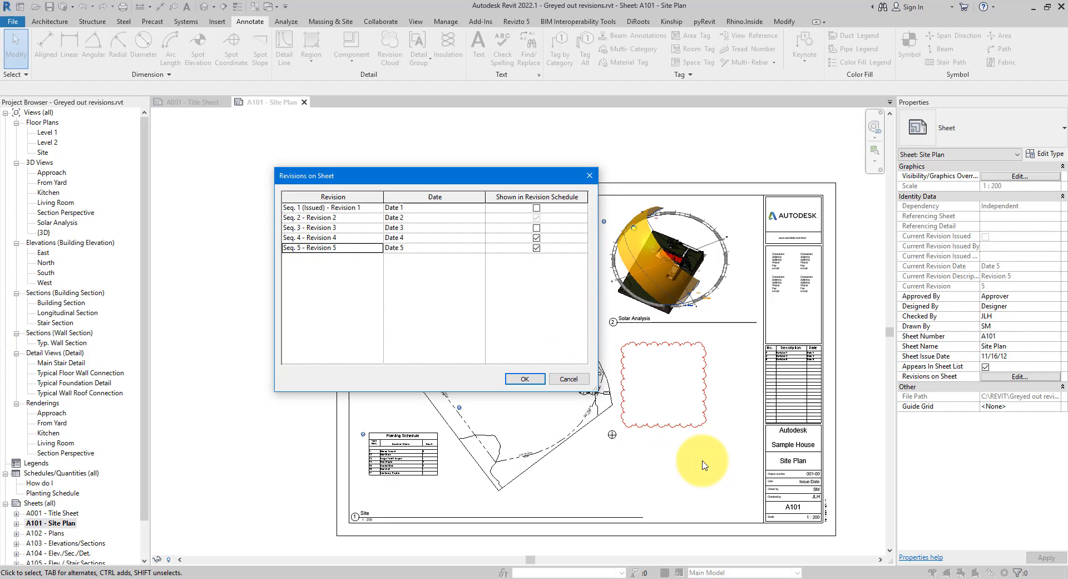
{"action": "left_click", "coordinate": [524, 379]}
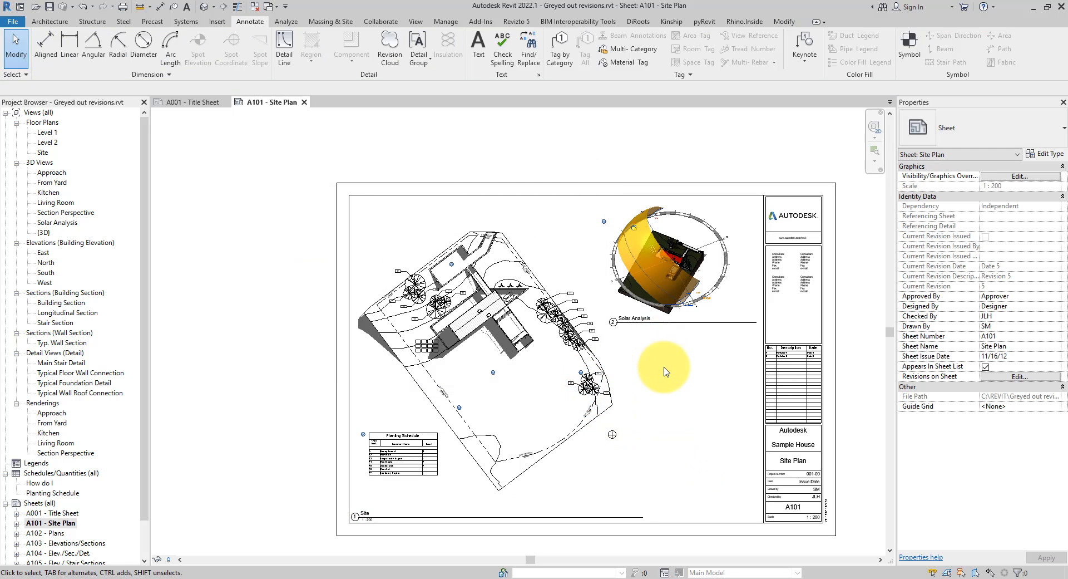
Step: Uncheck Seq. 2 - Revision 2 in sheet A101's Revisions on Sheet list
{"action": "left_click", "coordinate": [1021, 377]}
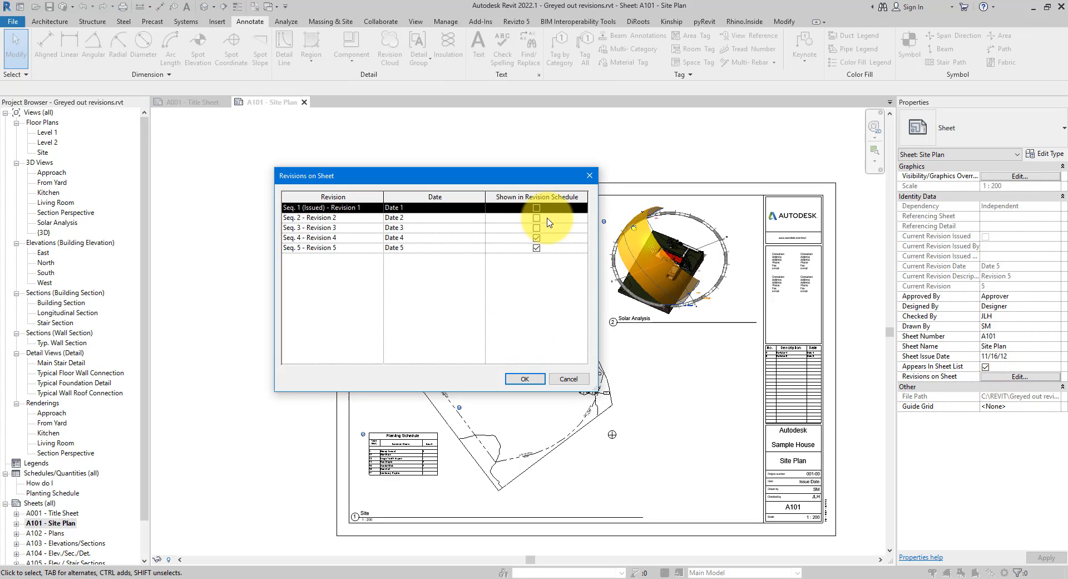
{"action": "left_click", "coordinate": [537, 217]}
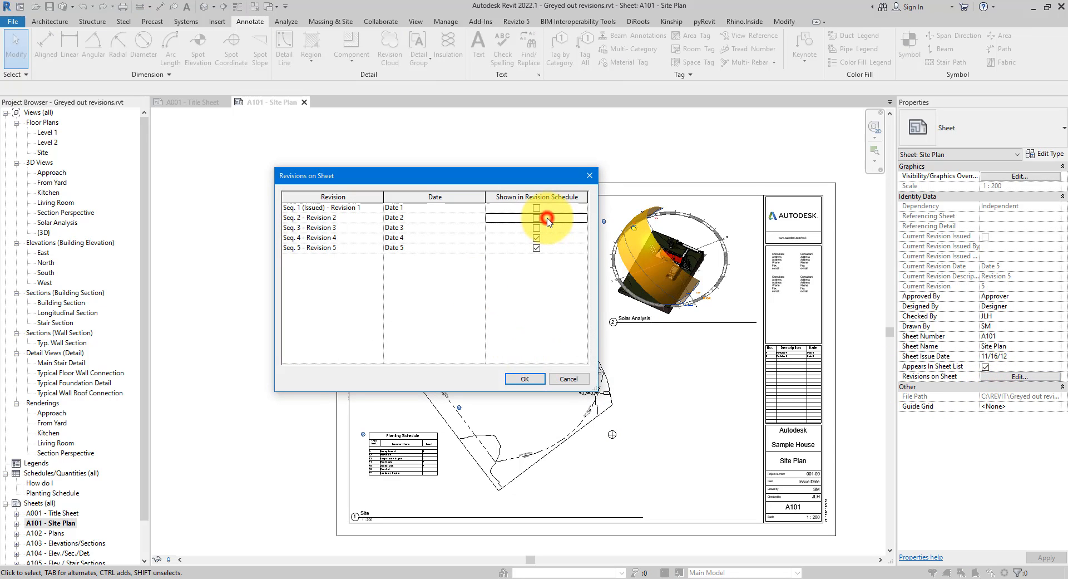
{"action": "left_click", "coordinate": [537, 217]}
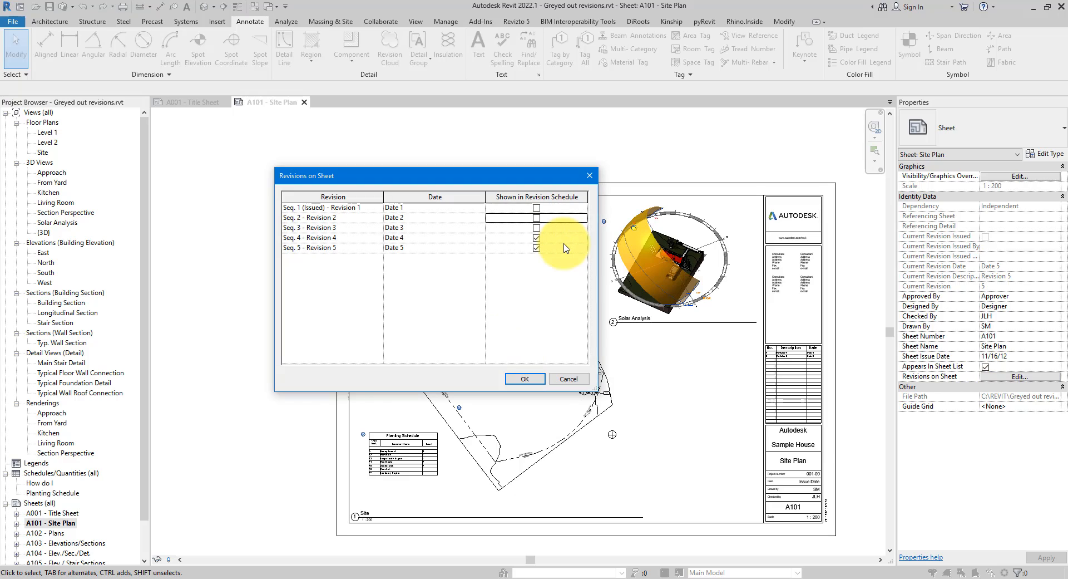